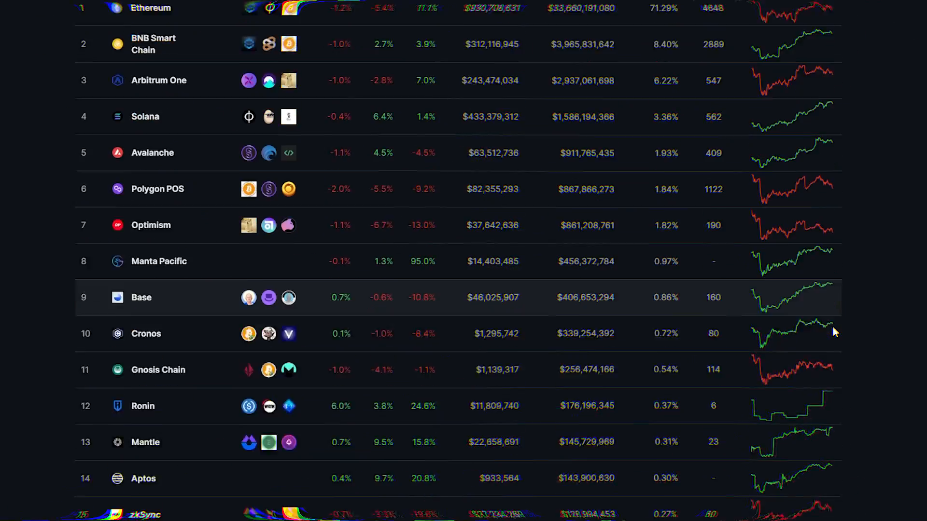
Browse CoinGecko's chains ranking and bring up the Solana coin list
scroll(down, 3)
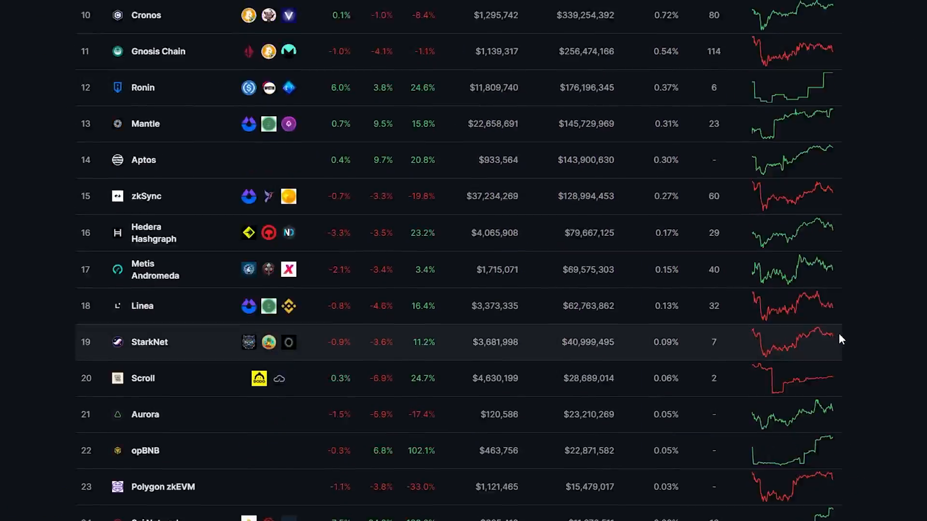
scroll(up, 3)
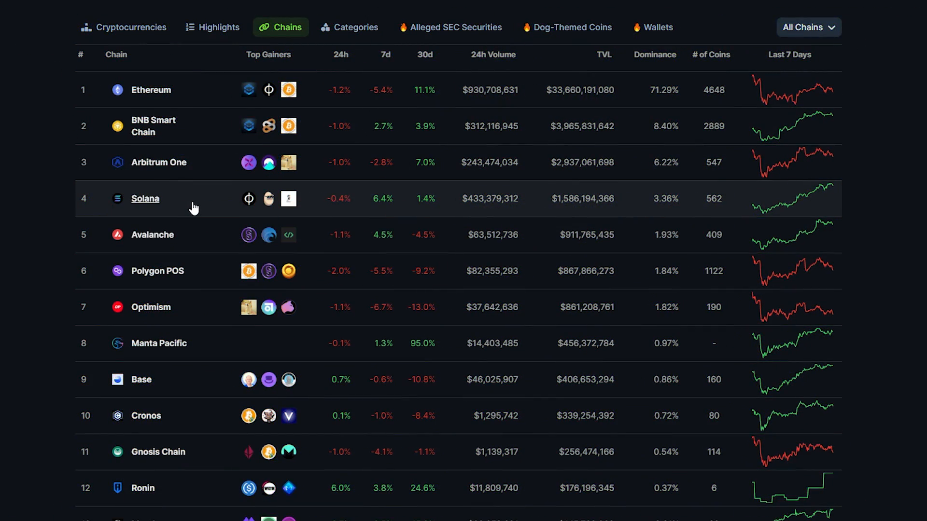
click(145, 199)
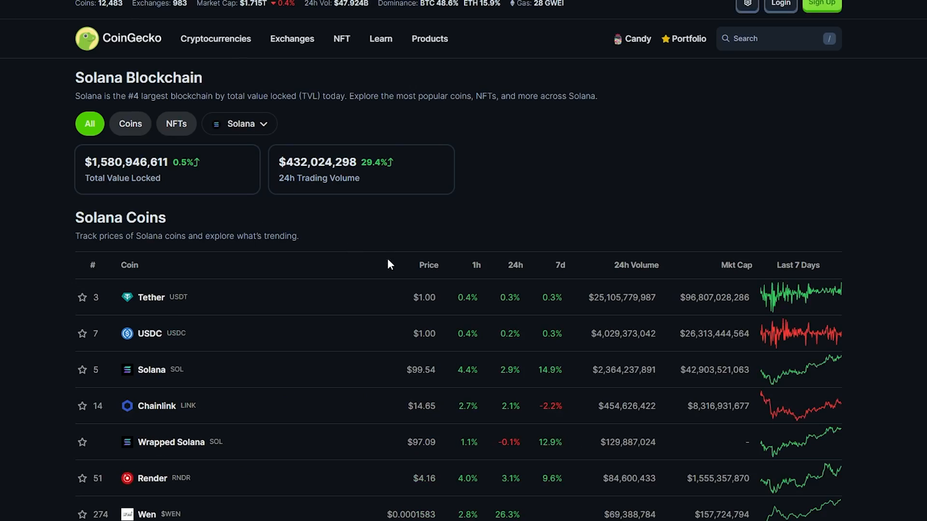
Scroll the ICPCoins token table down to the Ghost, Windoge98 and Sneed rows
scroll(down, 3)
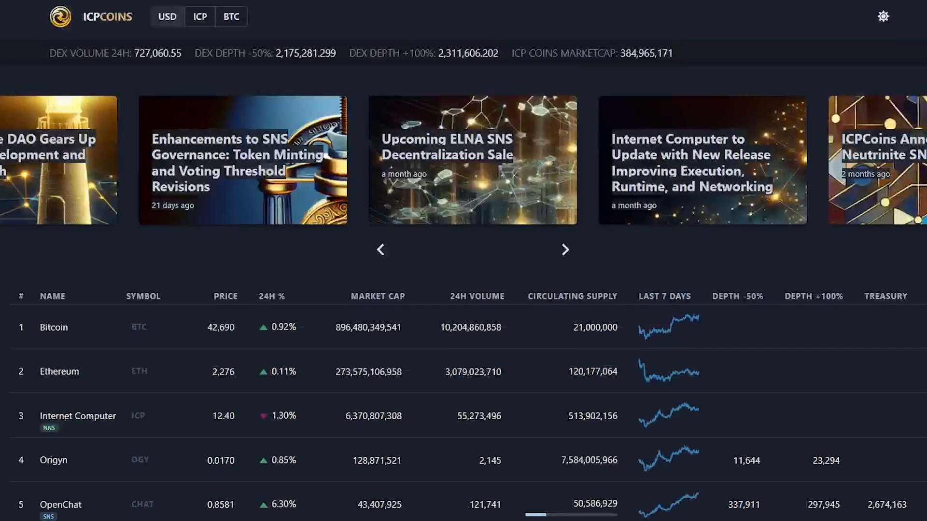
scroll(down, 3)
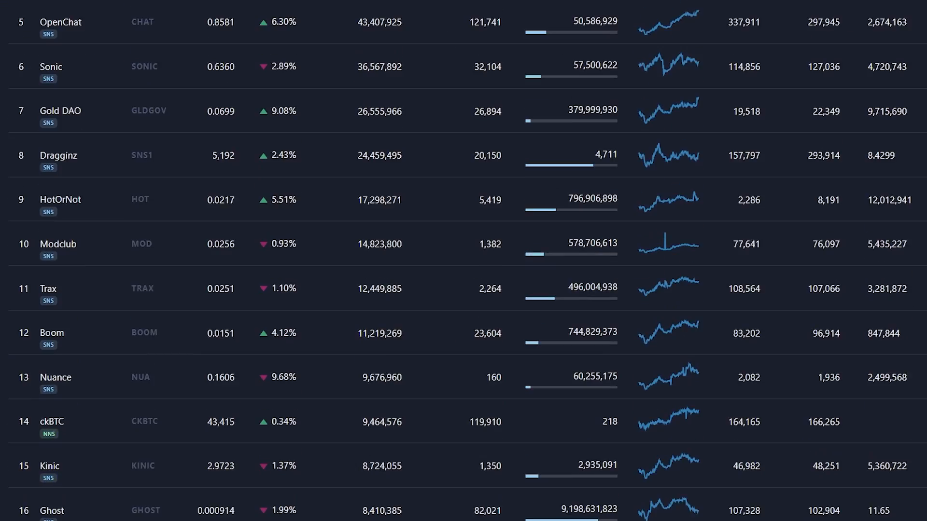
scroll(down, 3)
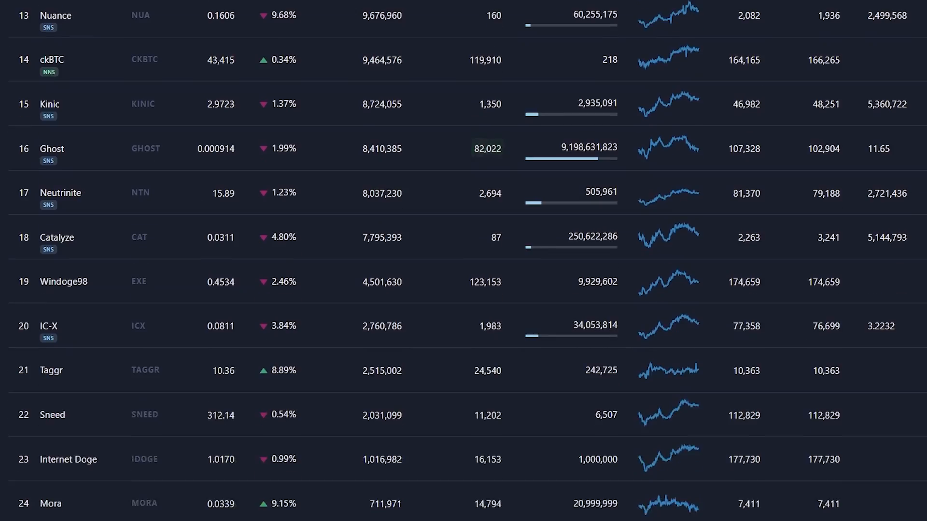
scroll(down, 3)
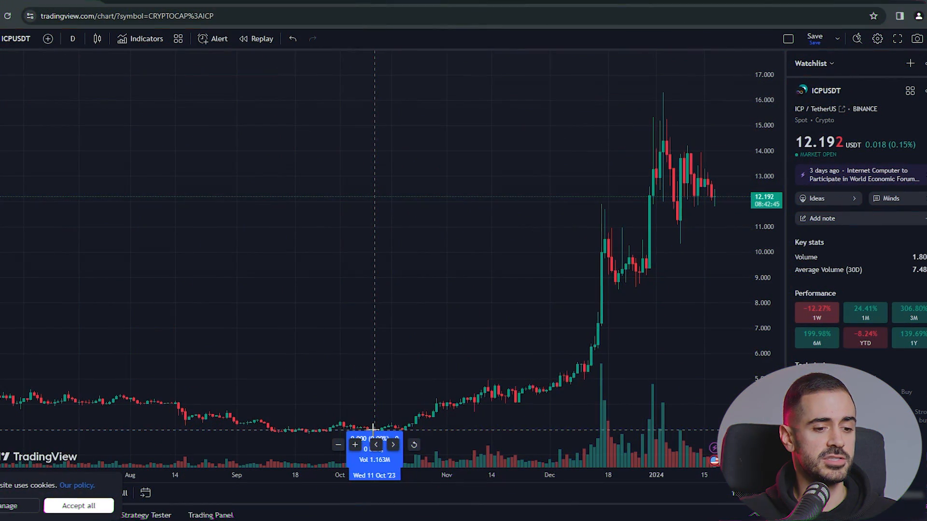
Measure the ICPUSDT rally from 11 Oct '23 to the January high, about 413% over 94 bars
drag(373, 425, 697, 118)
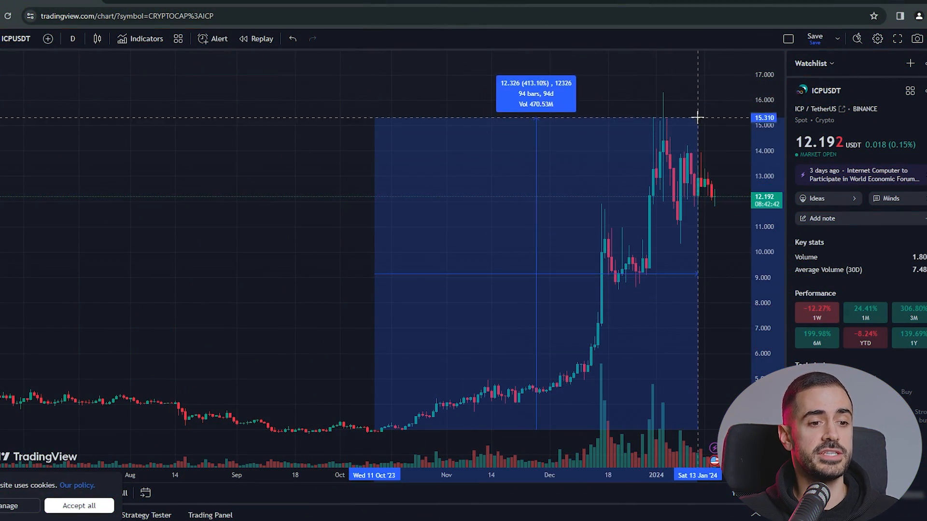
mouse_move(636, 201)
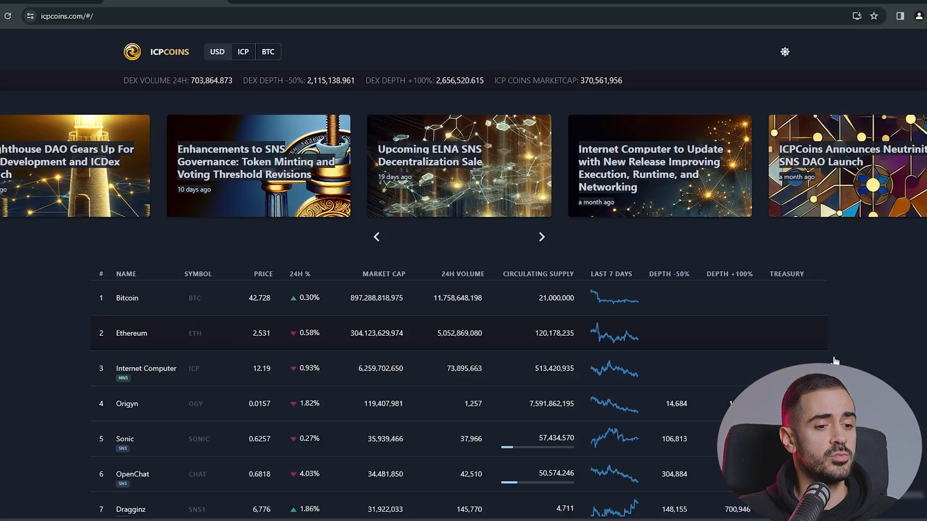
Scroll the token table and bring up Windoge98's page, price around 0.3629 with its Dec–Jan chart
scroll(down, 3)
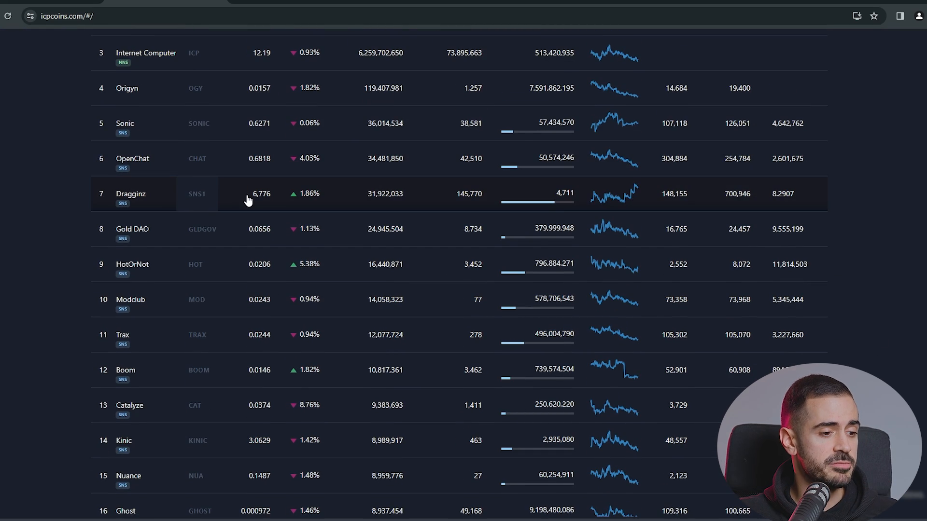
scroll(down, 3)
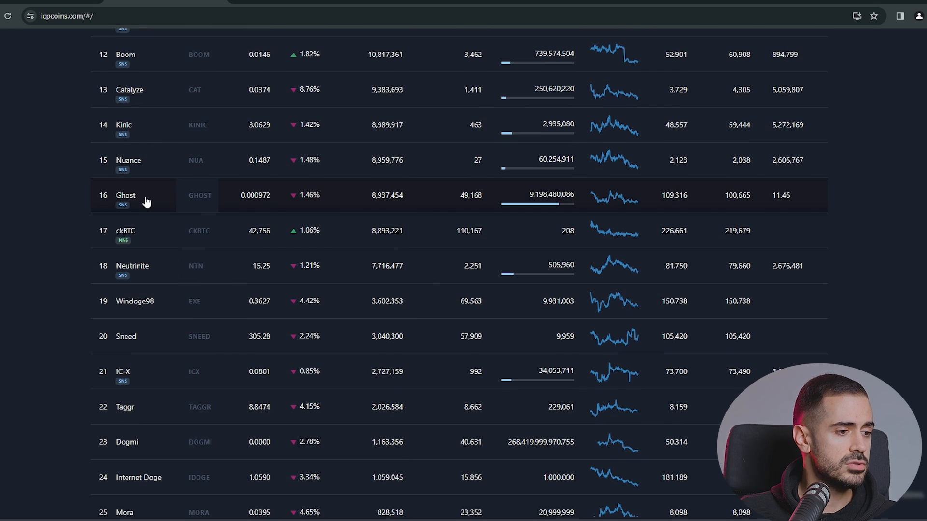
scroll(down, 3)
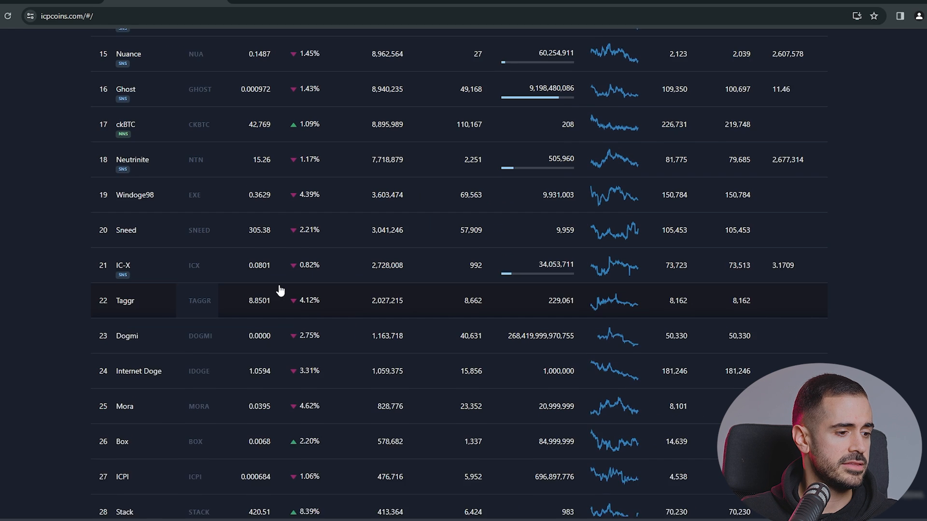
scroll(down, 3)
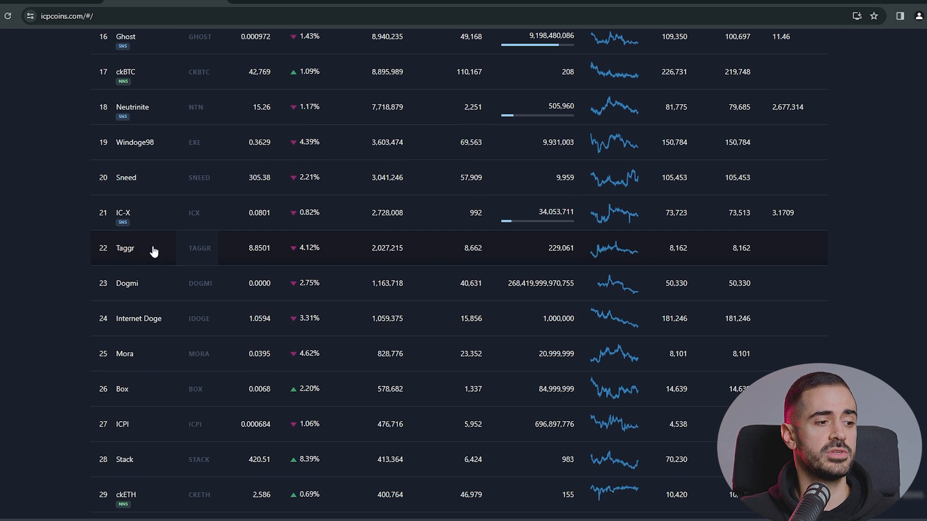
mouse_move(151, 145)
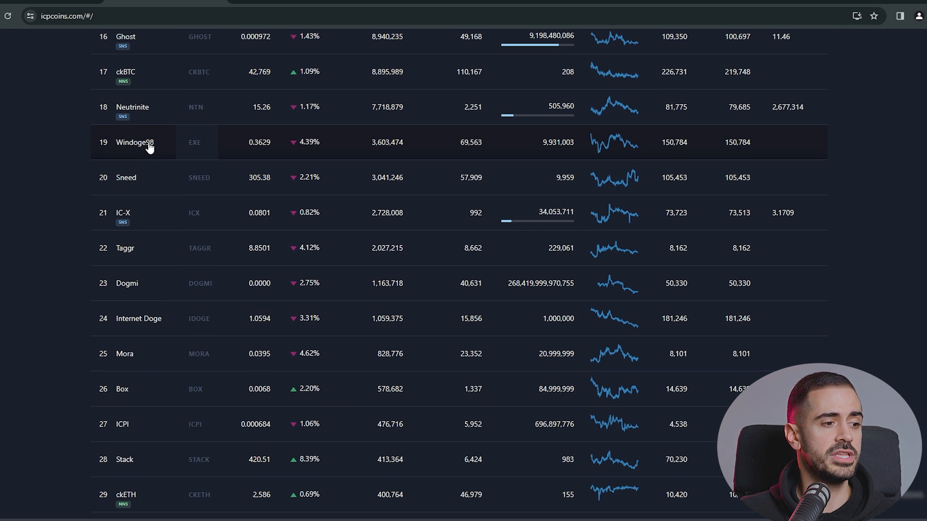
click(133, 142)
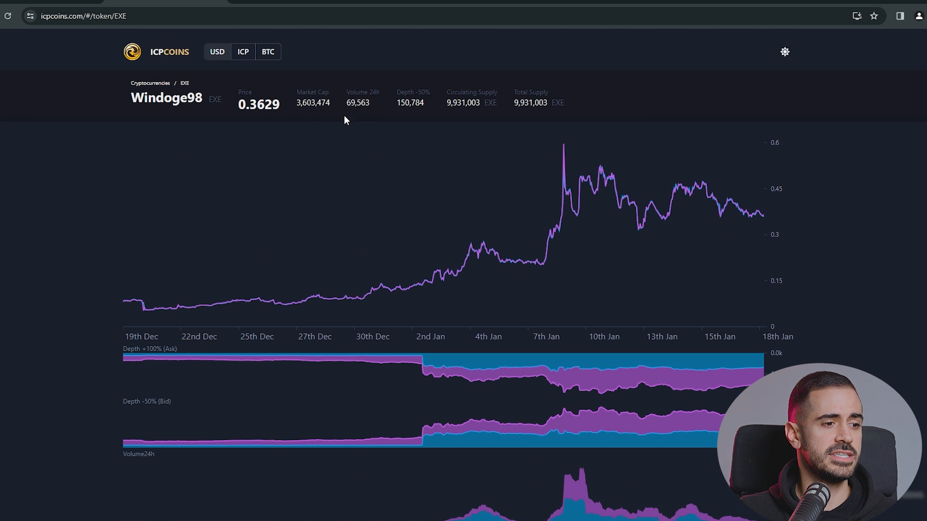
mouse_move(318, 113)
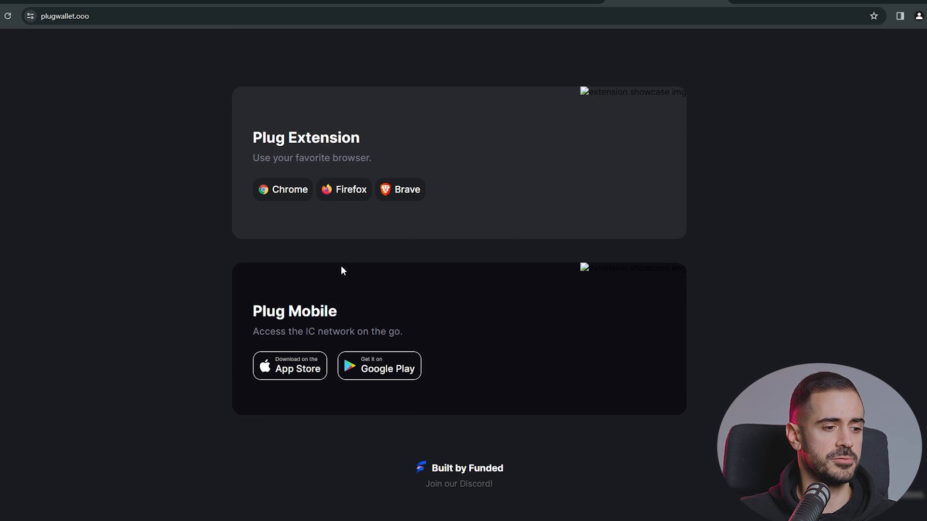
mouse_move(188, 114)
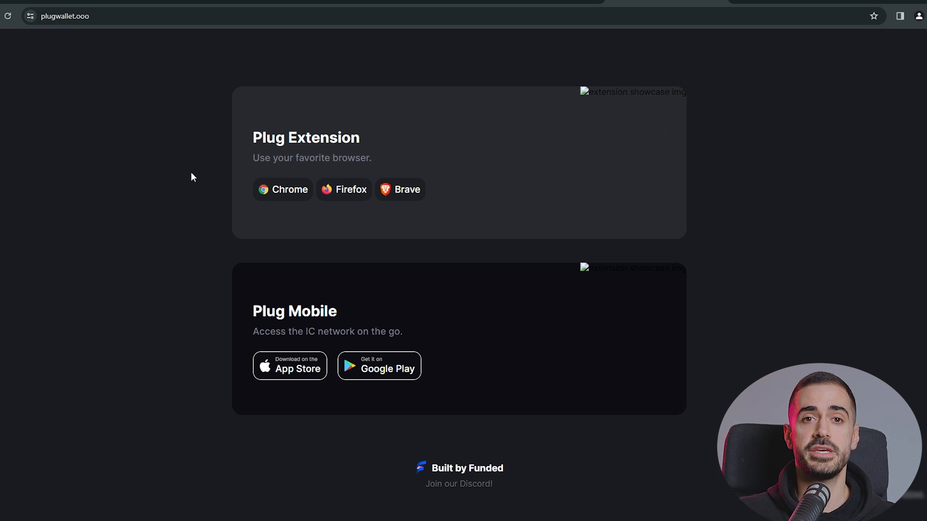
Add the Plug extension to Chrome, dismiss the notice and launch the wallet
click(282, 190)
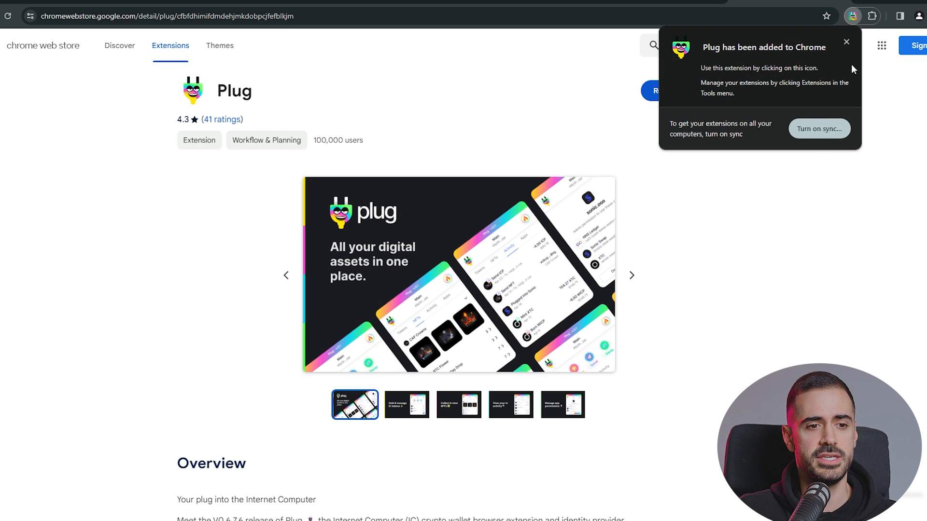
mouse_move(846, 43)
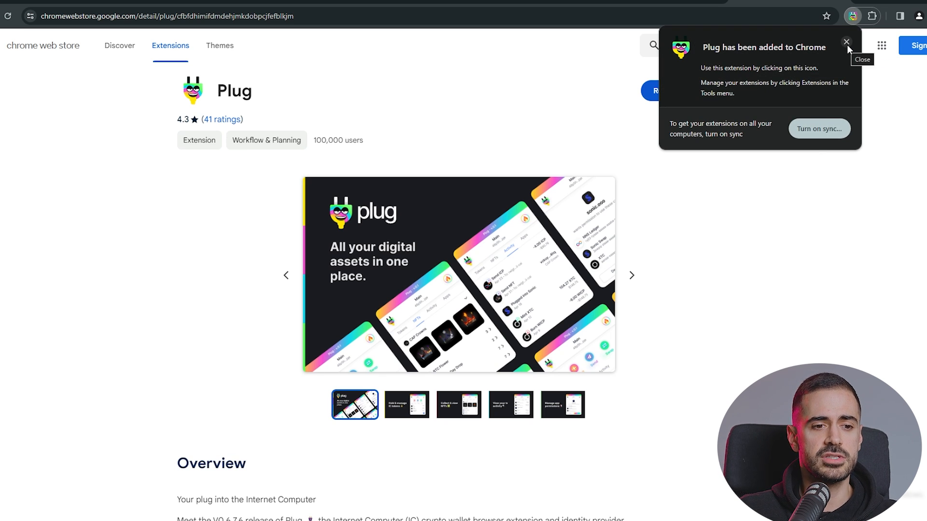
click(846, 43)
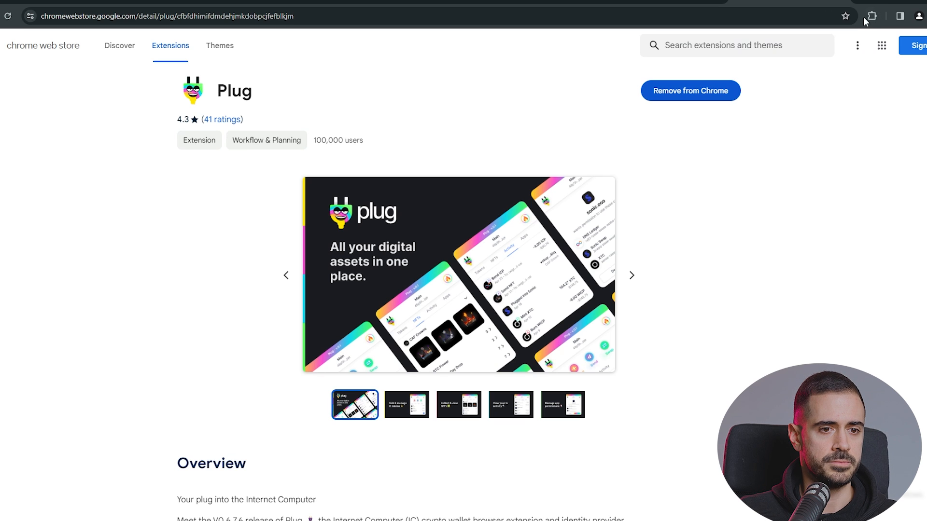
click(853, 17)
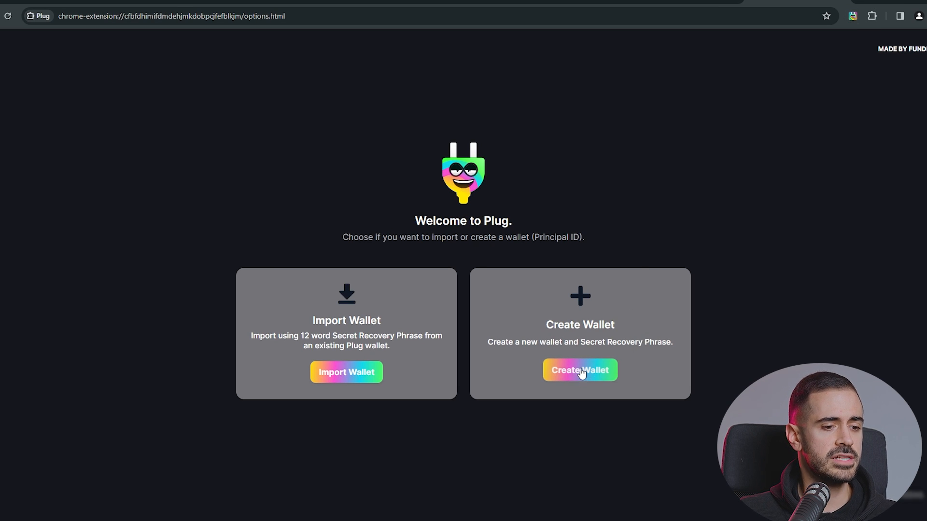
Create a new Plug wallet with a password and copy its secret recovery phrase
click(578, 370)
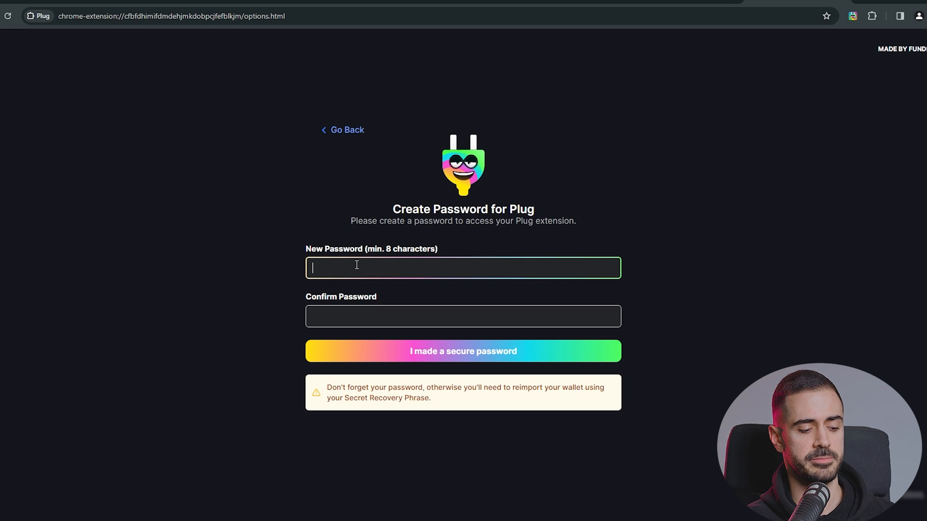
click(463, 350)
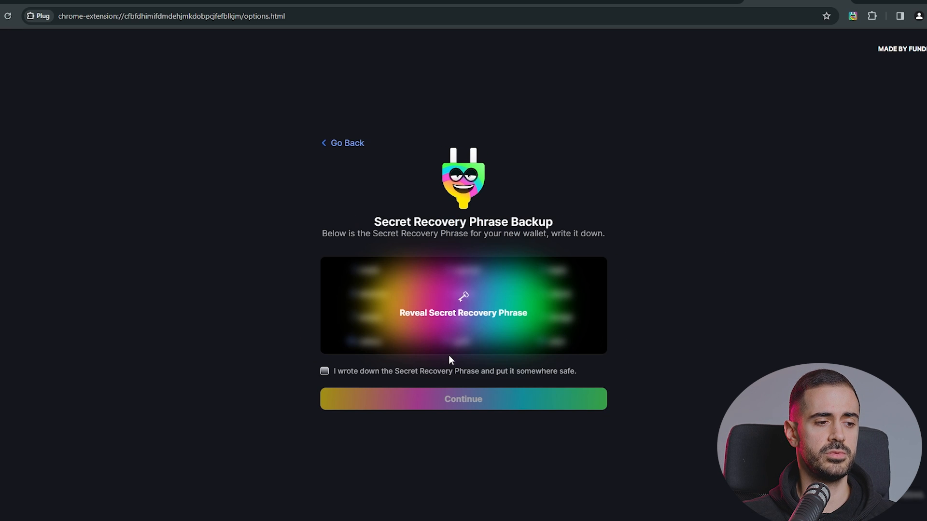
mouse_move(769, 295)
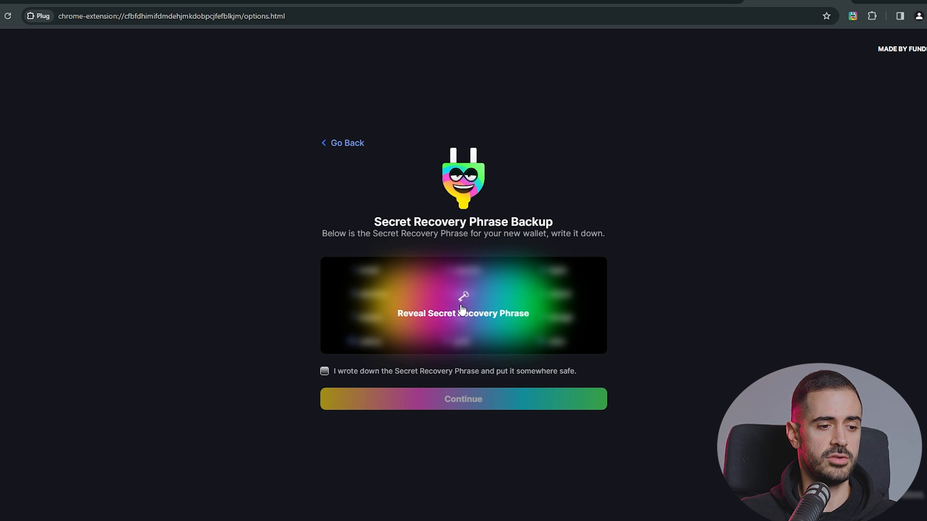
click(462, 313)
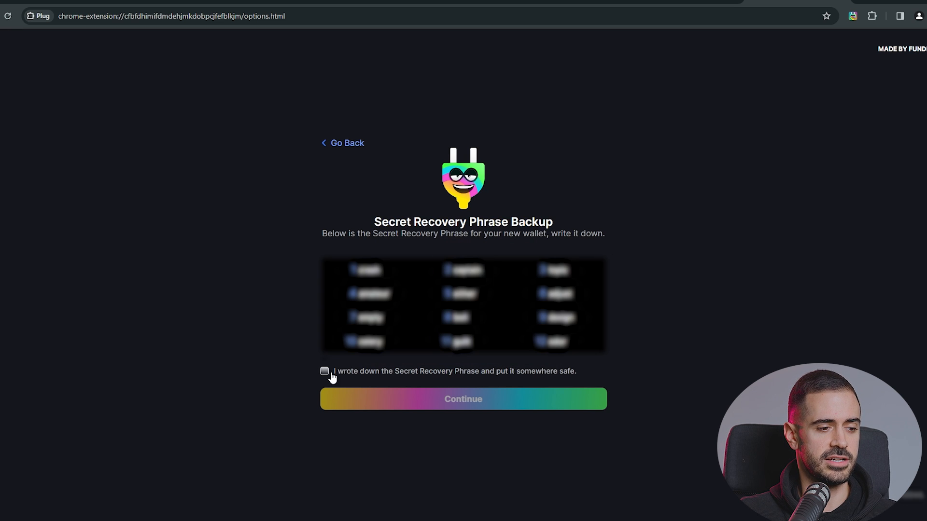
click(463, 306)
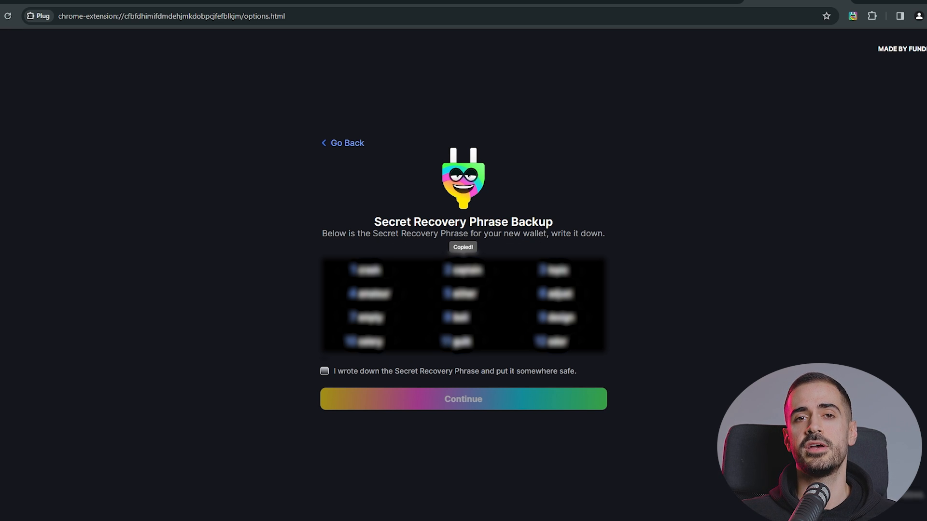
Confirm the recovery phrase is backed up and finish at the 'You're good to go!' screen
click(325, 370)
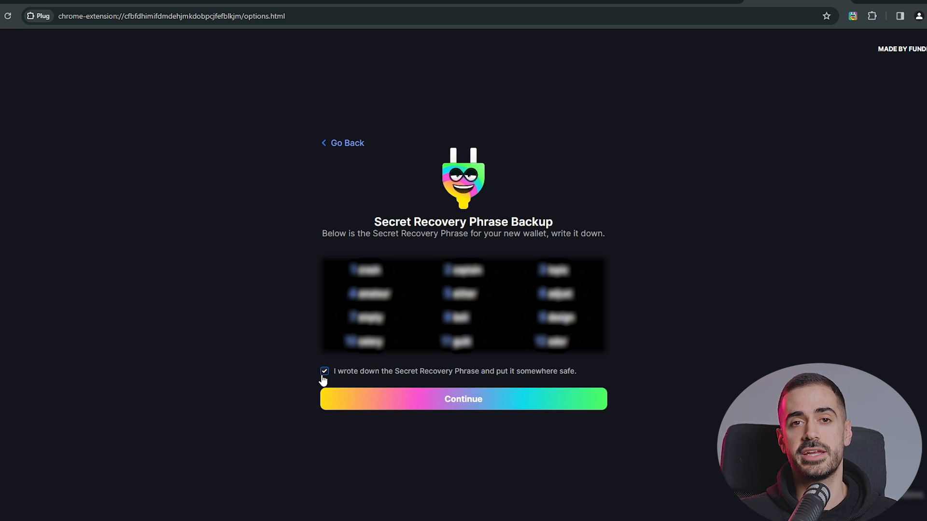
mouse_move(415, 418)
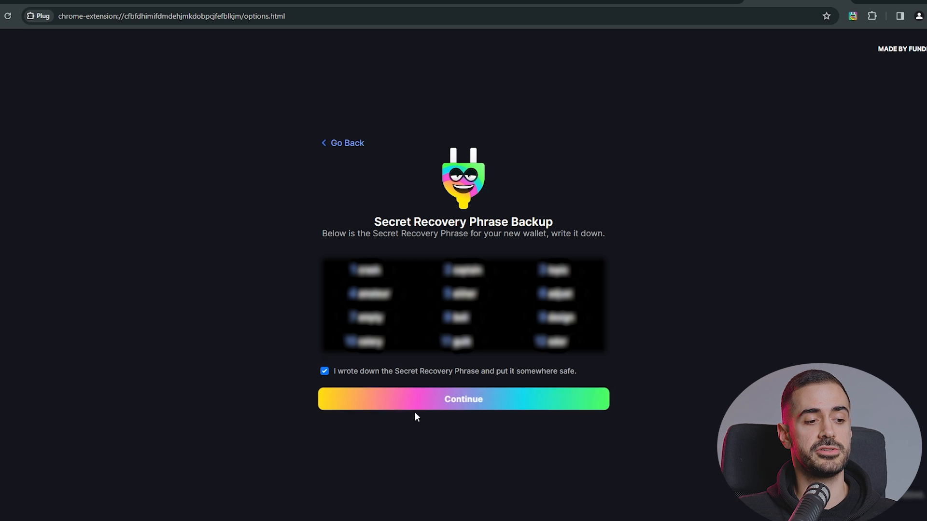
click(462, 399)
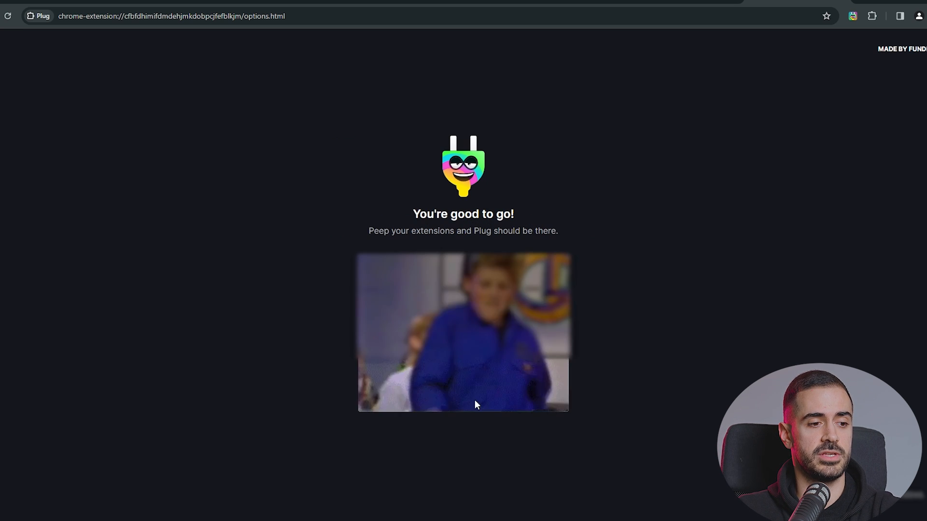
click(853, 16)
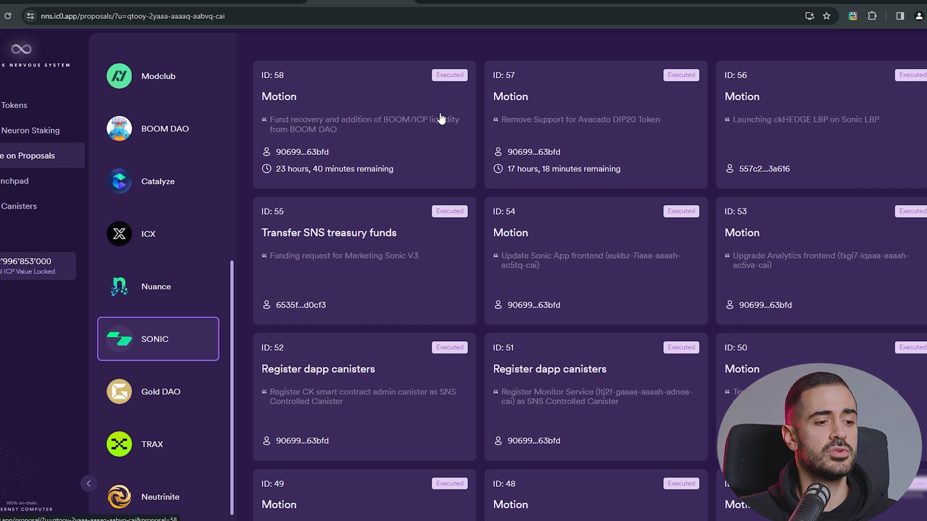
mouse_move(427, 113)
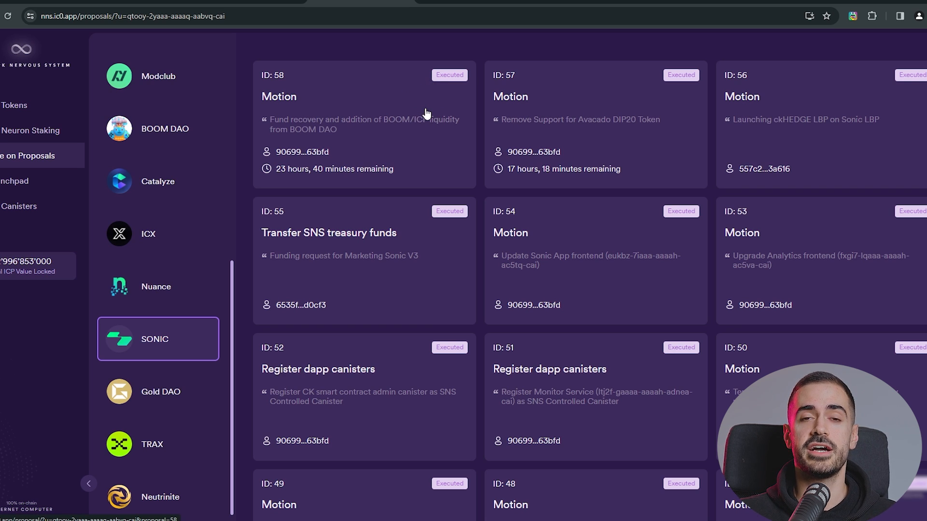
Review SONIC's SNS page on the ICP Dashboard: total supply, governance parameters and treasury
click(157, 339)
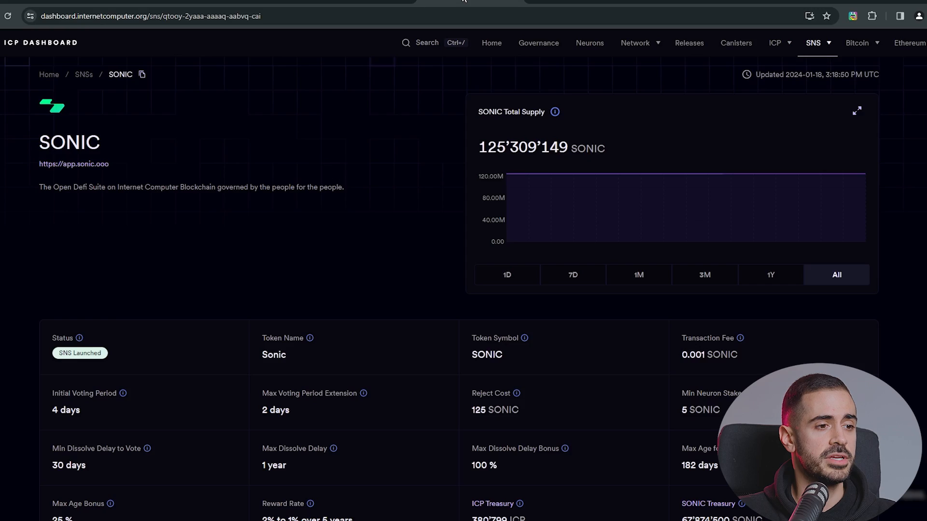
scroll(down, 3)
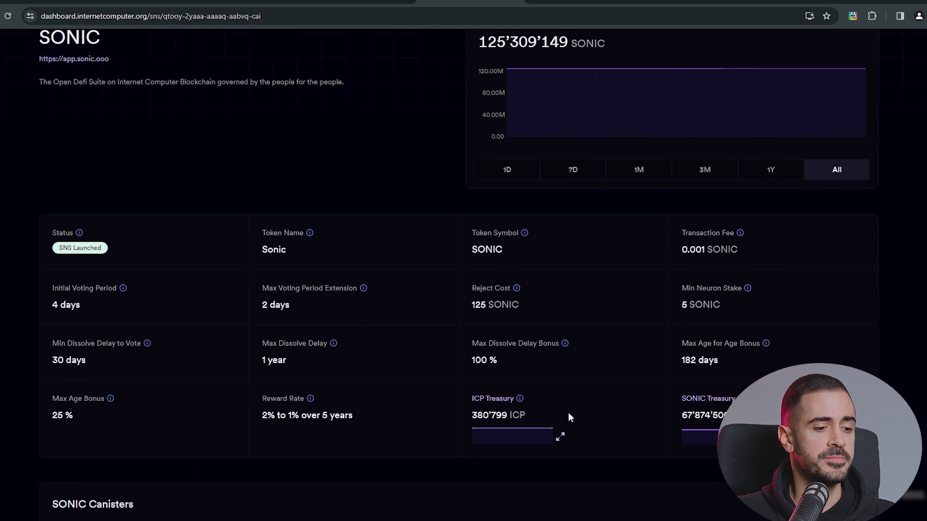
scroll(down, 3)
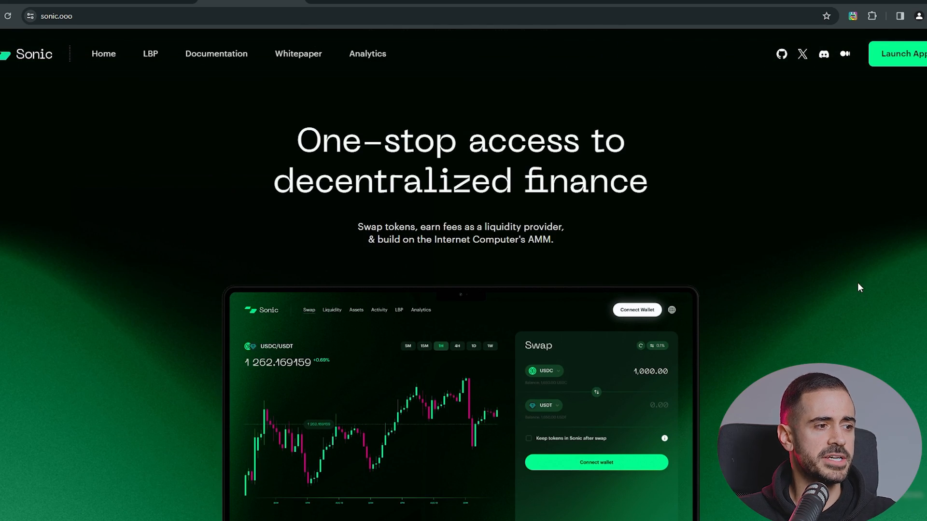
mouse_move(846, 294)
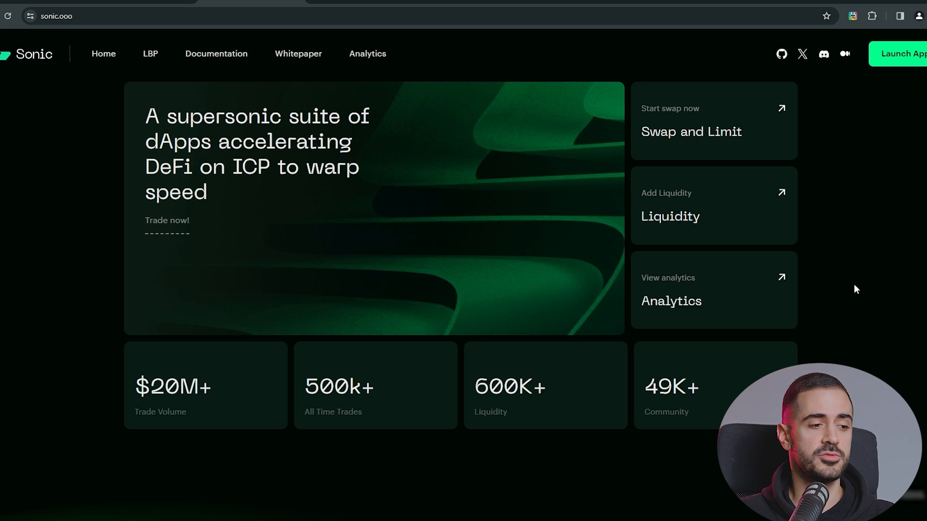
Scroll the sonic.ooo homepage and launch the Sonic swap app
scroll(down, 3)
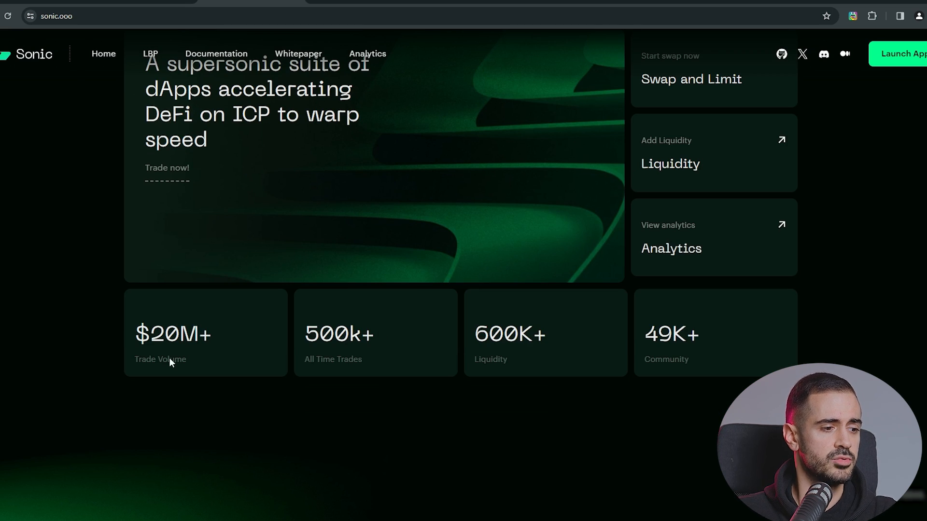
mouse_move(430, 357)
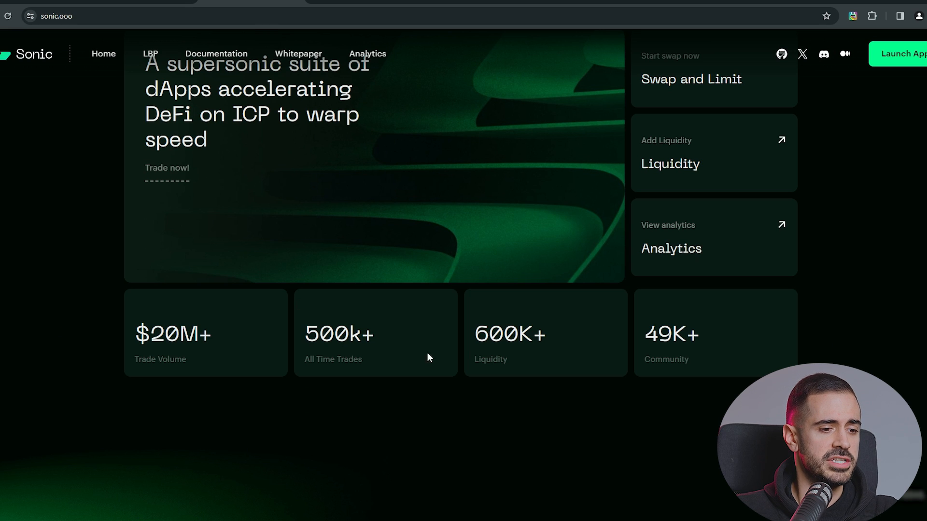
mouse_move(532, 362)
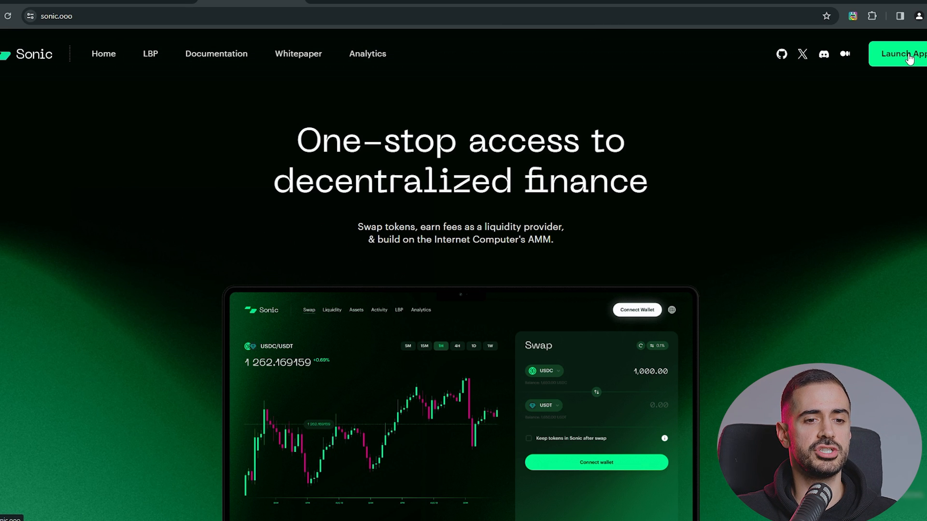
click(901, 54)
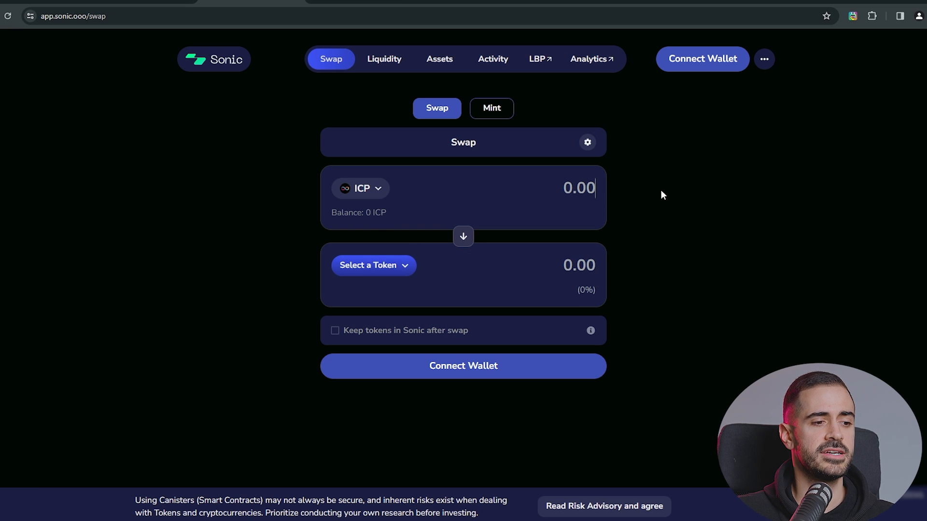
mouse_move(537, 126)
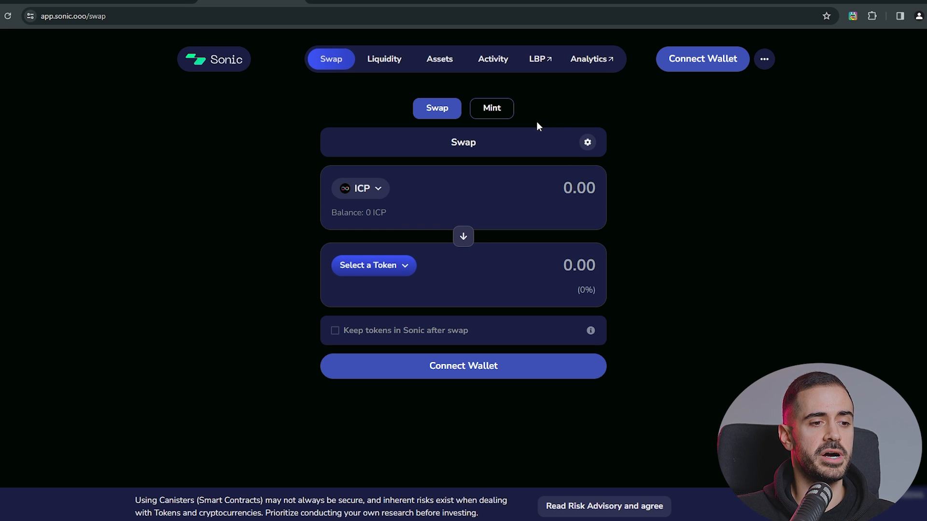
mouse_move(688, 91)
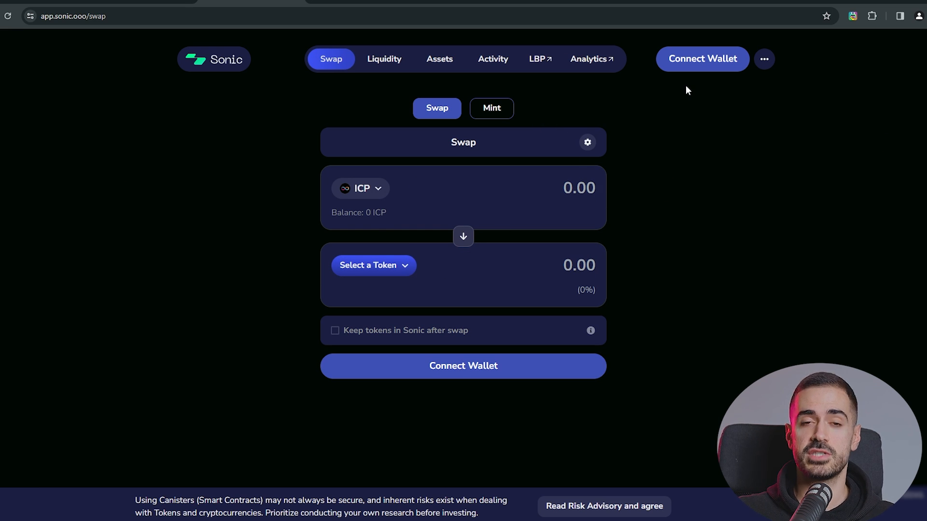
Connect a wallet to Sonic, choosing Plug Wallet from the options
click(463, 365)
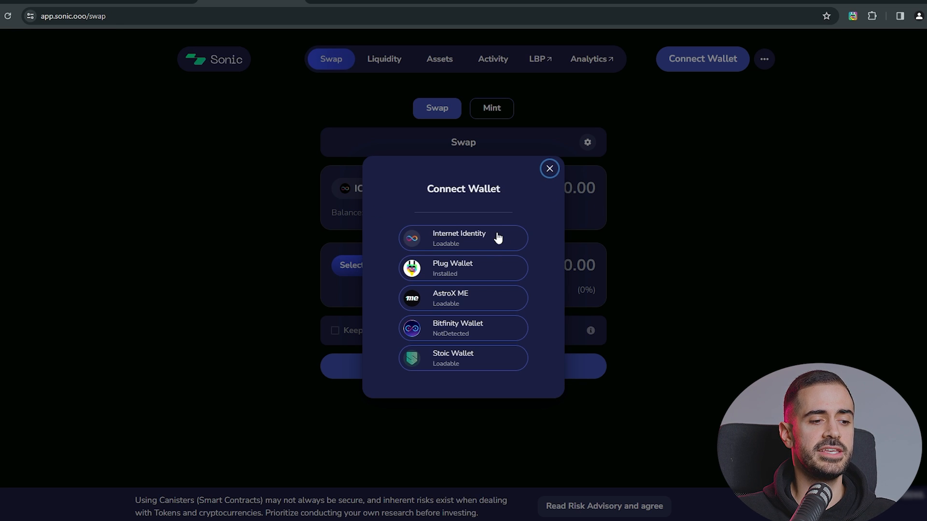
mouse_move(477, 303)
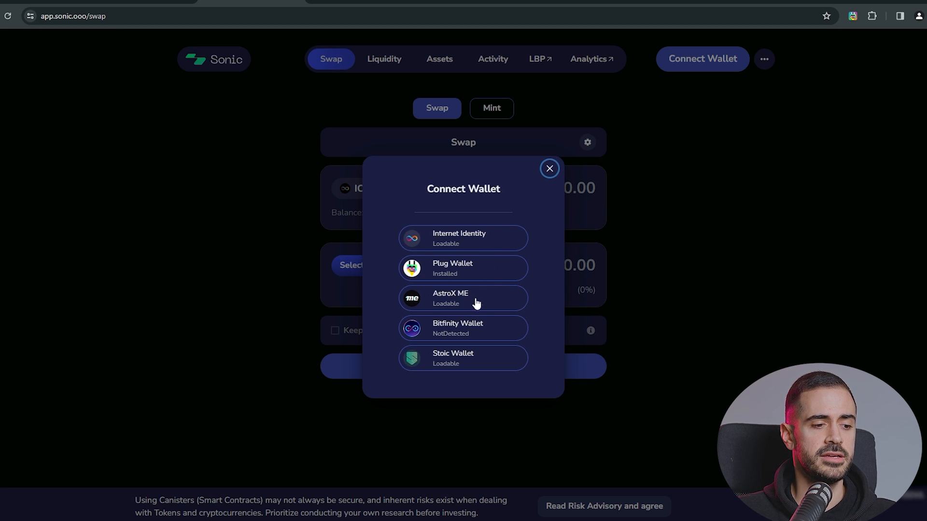
mouse_move(464, 279)
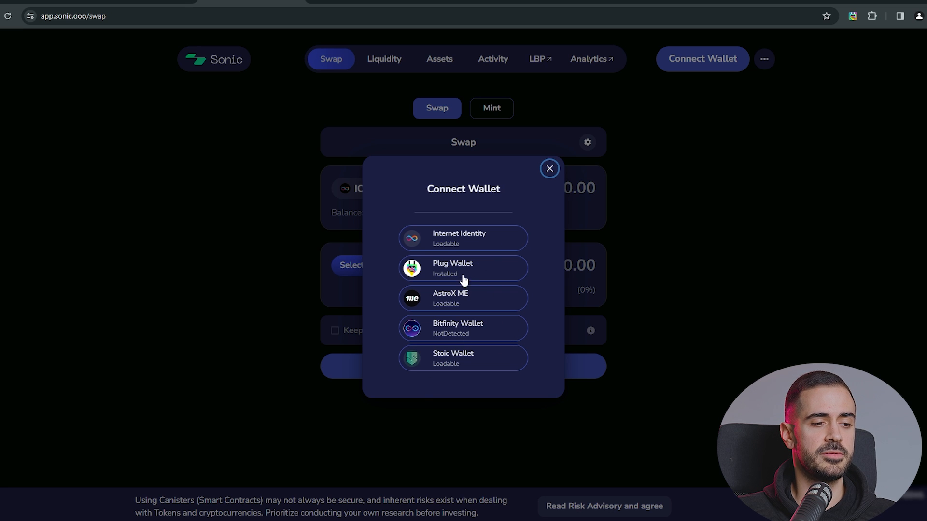
mouse_move(477, 289)
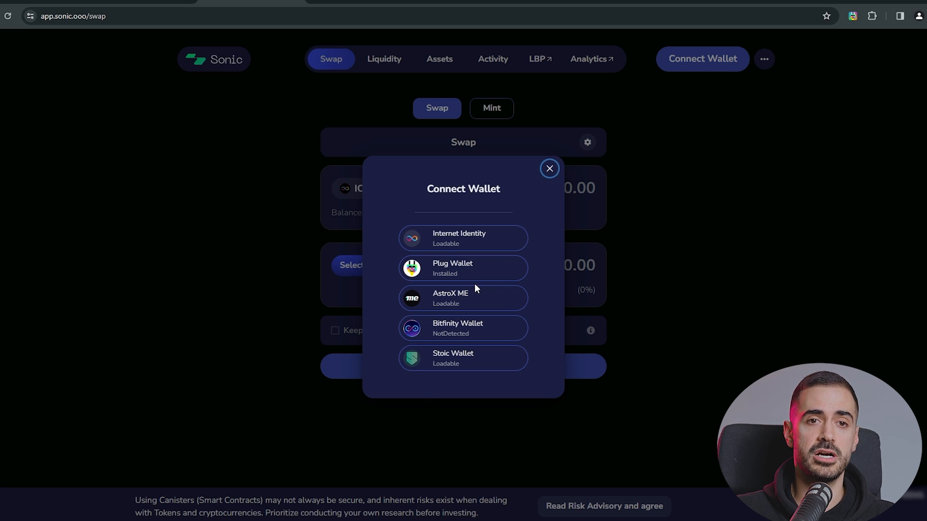
click(462, 267)
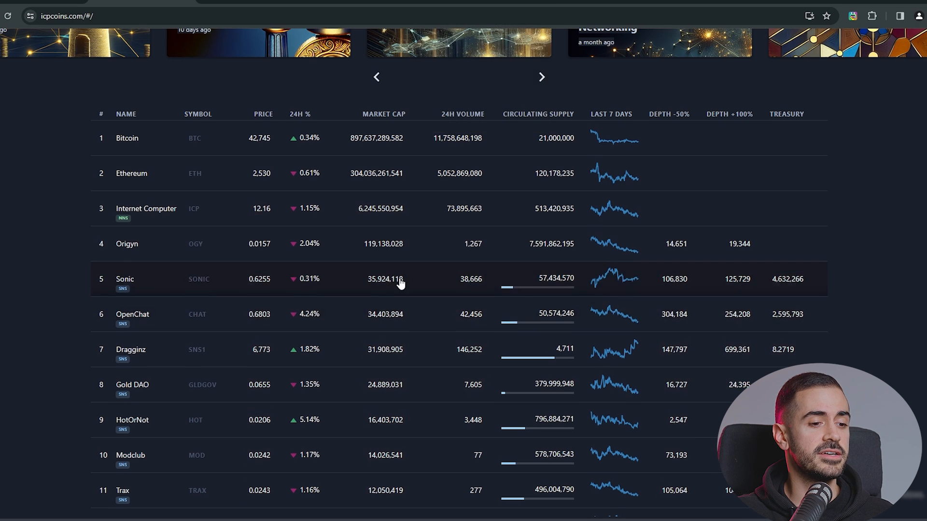
Scroll the ICPCoins table and bring up Windoge98's token page again, price about 0.3615
scroll(down, 3)
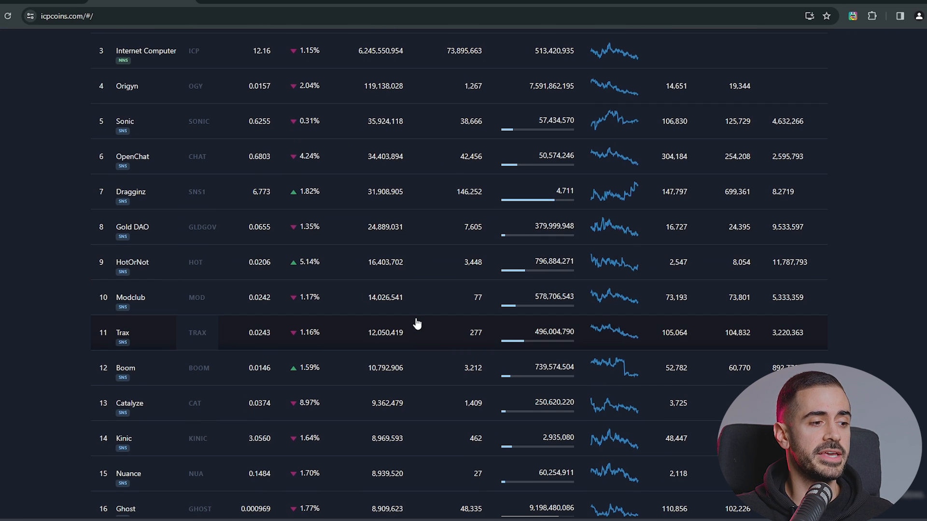
scroll(down, 3)
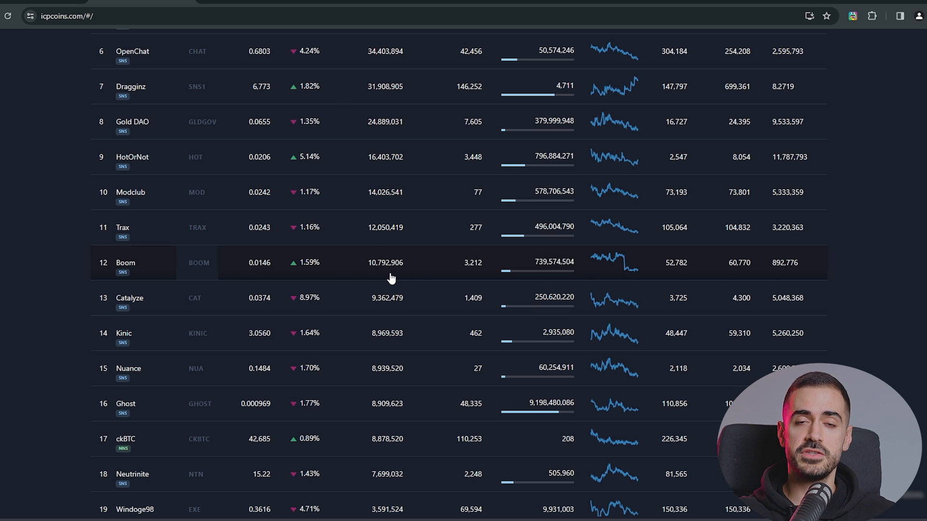
scroll(down, 3)
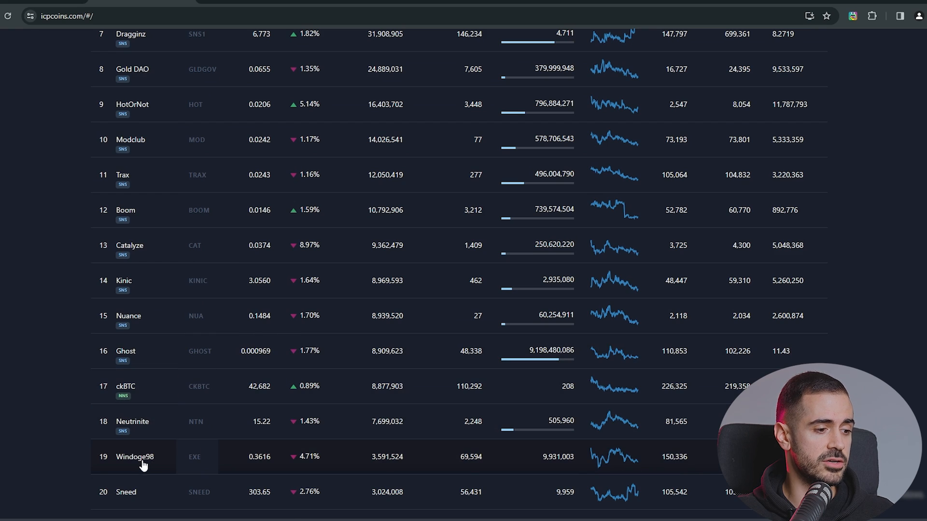
click(134, 457)
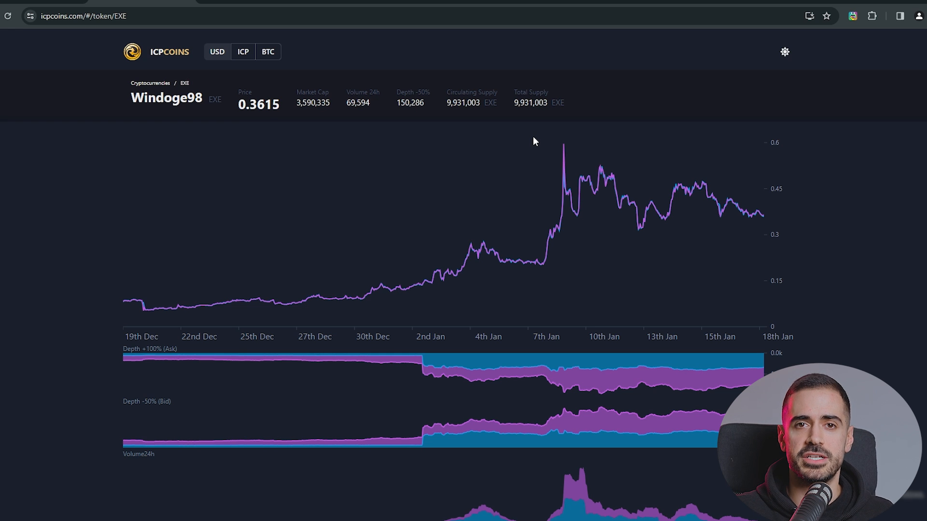
mouse_move(554, 199)
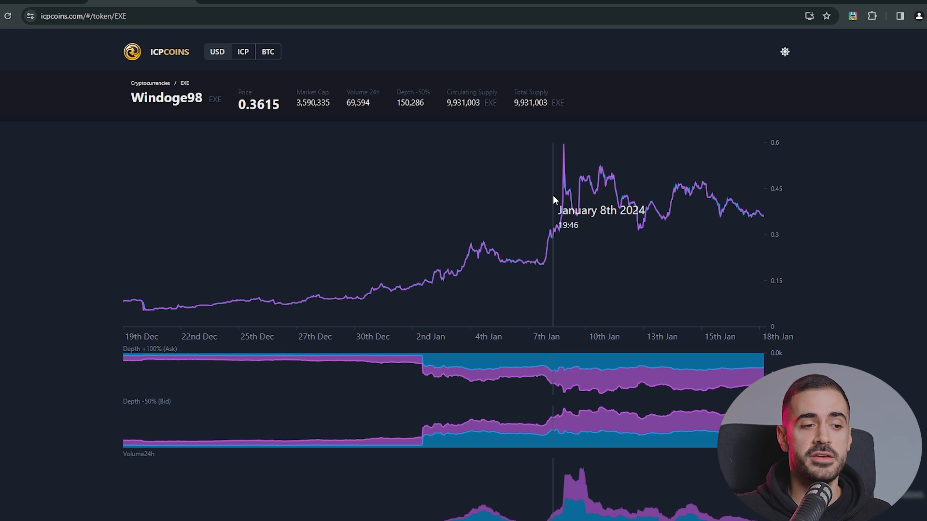
mouse_move(338, 136)
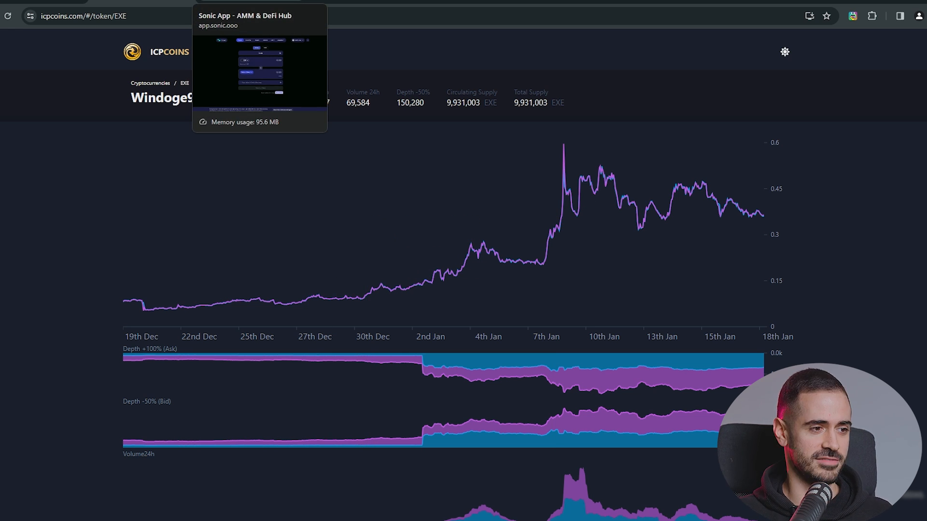
Return to Sonic, bring up Plug's Deposit details and copy the Account ID for receiving ICP
click(257, 65)
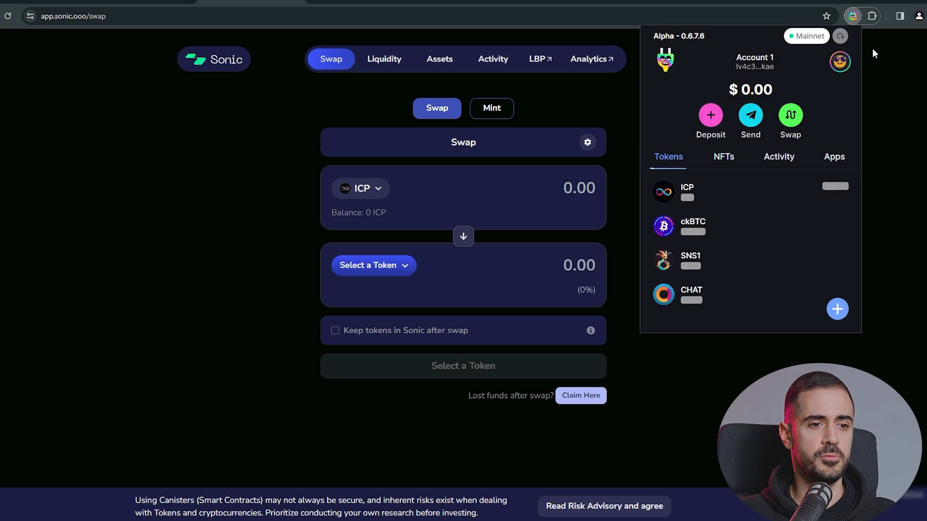
click(710, 115)
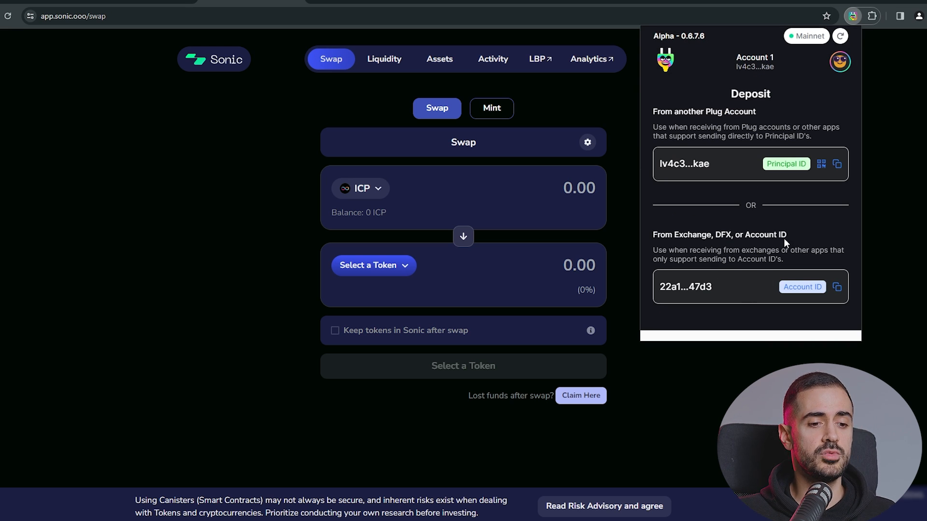
click(837, 288)
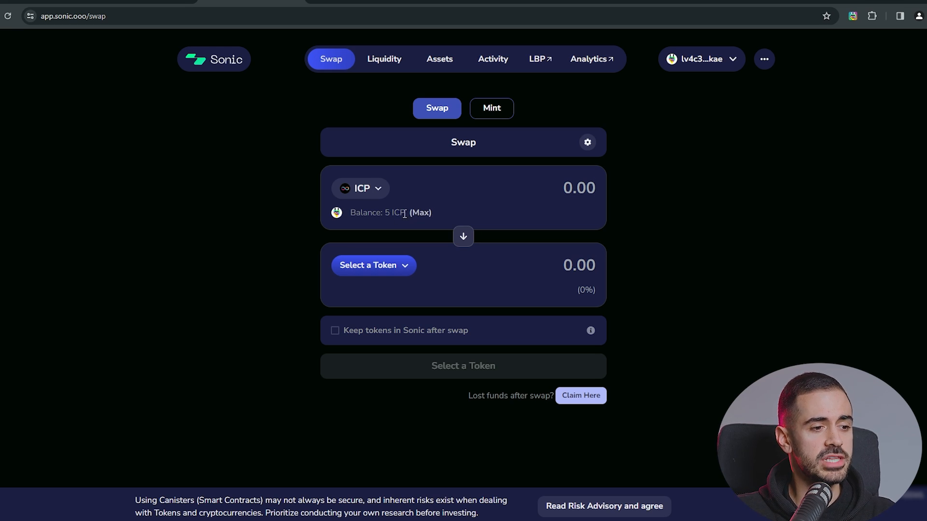
Search the receive-token list for 'win' to locate the Windoge98 (EXE) token
click(579, 189)
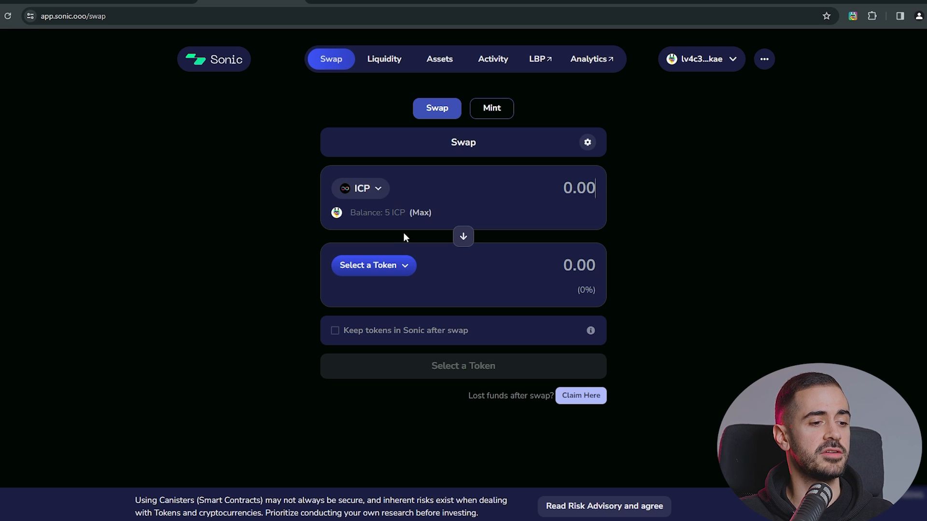
click(368, 264)
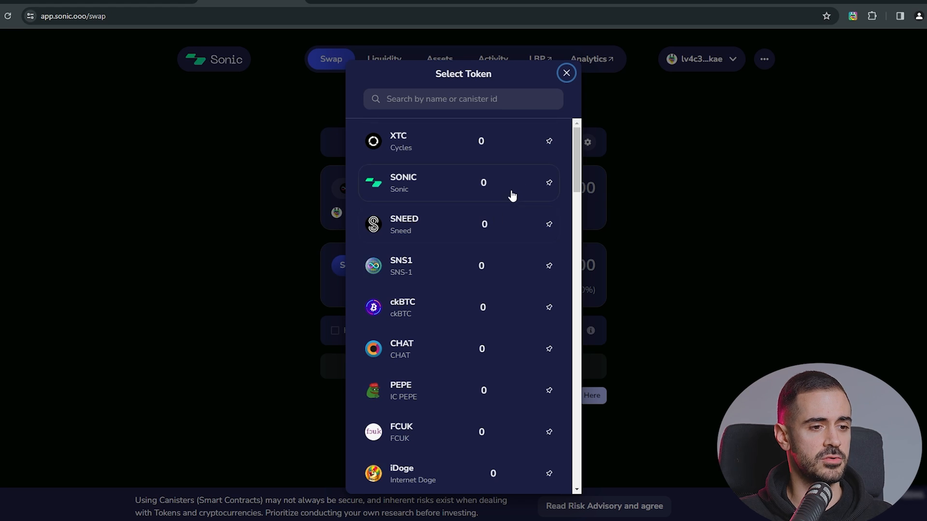
click(565, 72)
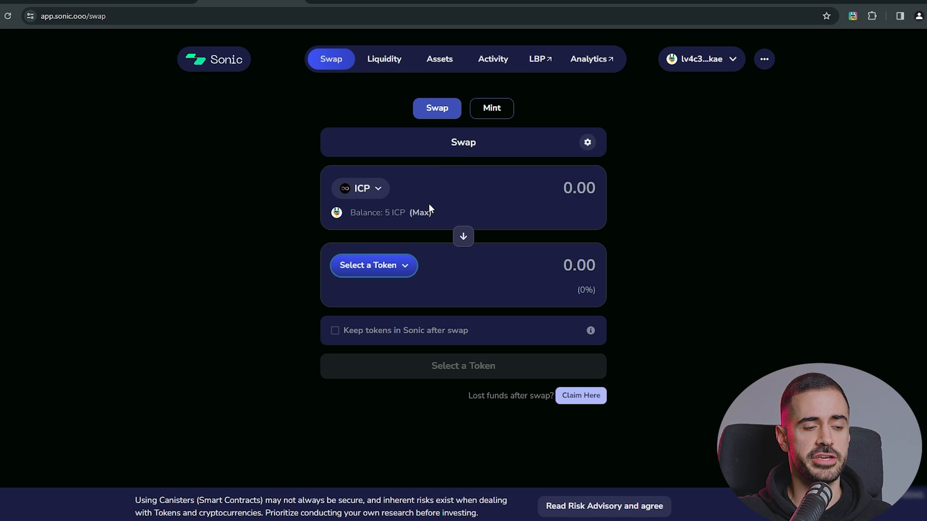
click(369, 265)
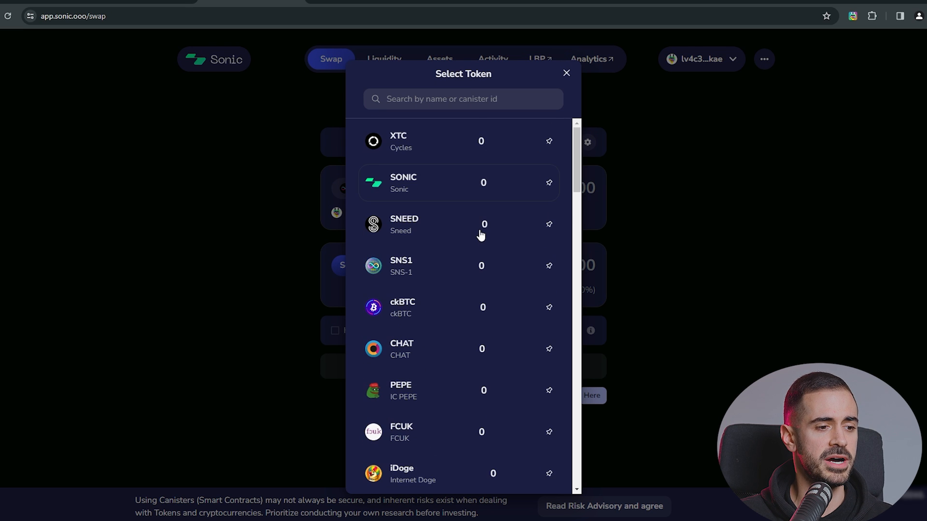
scroll(down, 3)
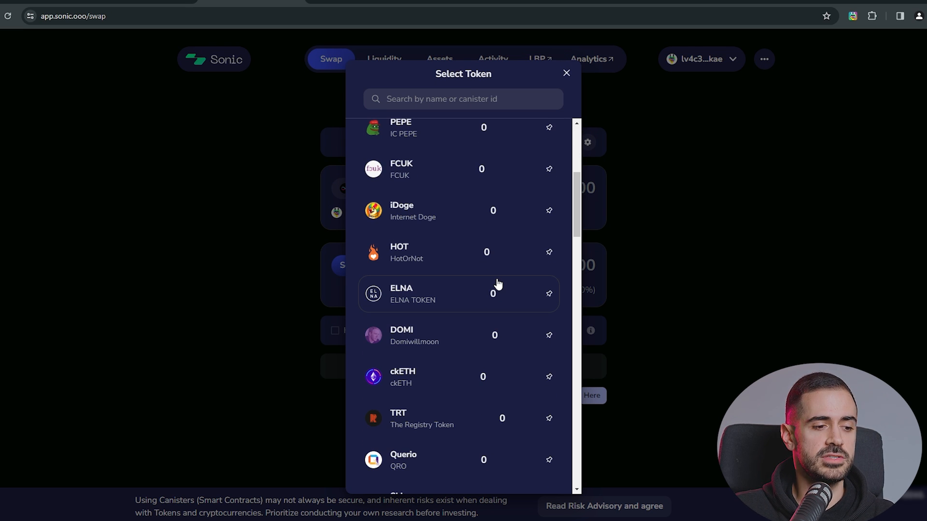
scroll(down, 3)
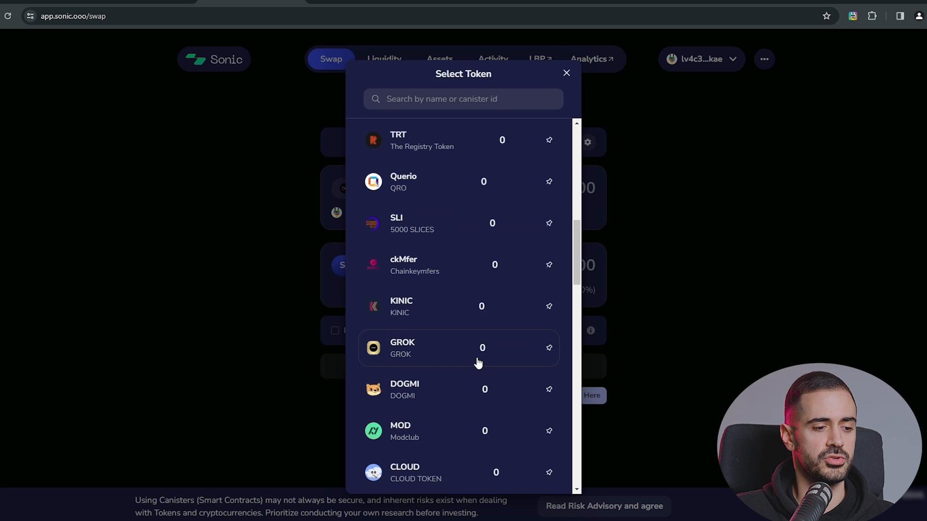
scroll(down, 3)
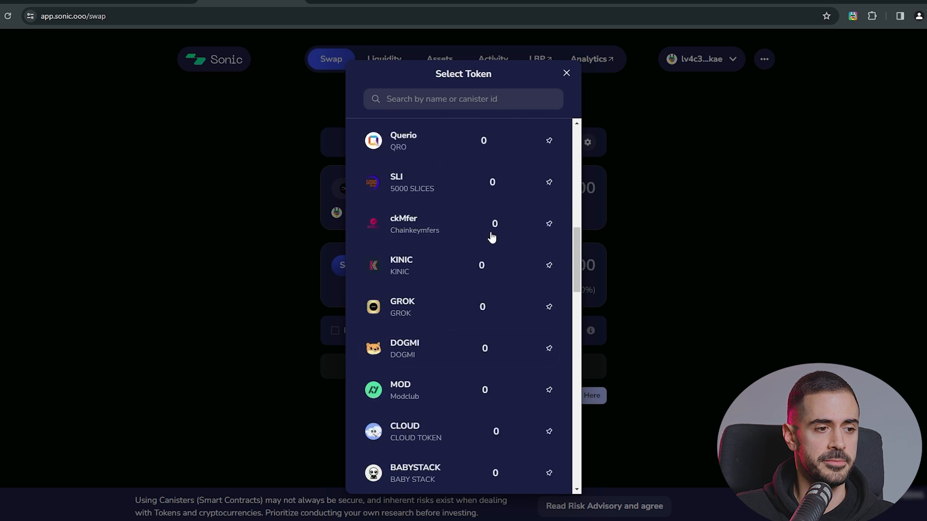
text(win)
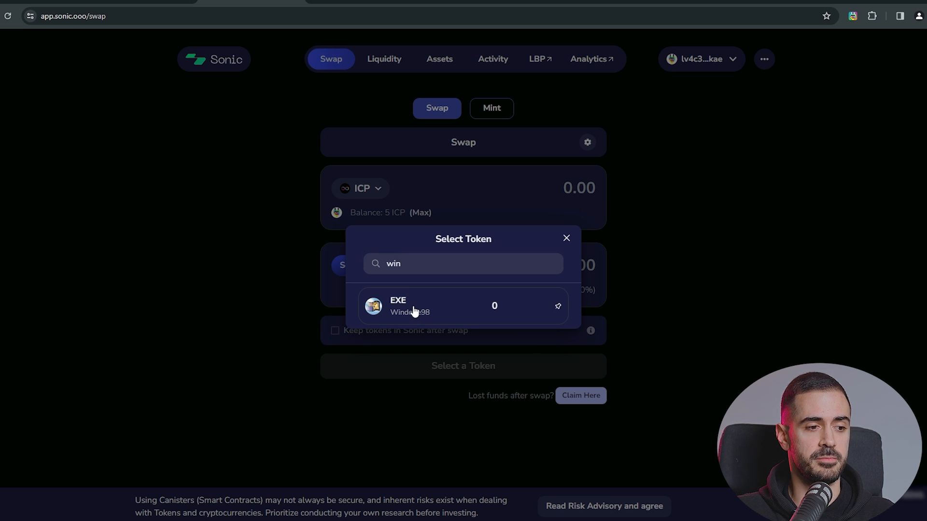
Choose EXE, submit the 1 ICP swap for about 33.37 EXE and confirm it in Plug
click(408, 306)
text(1)
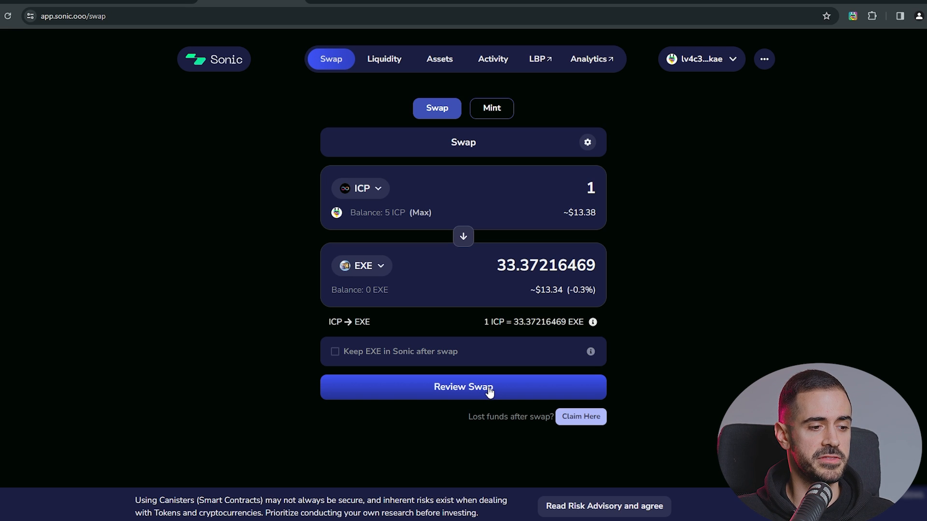
click(462, 388)
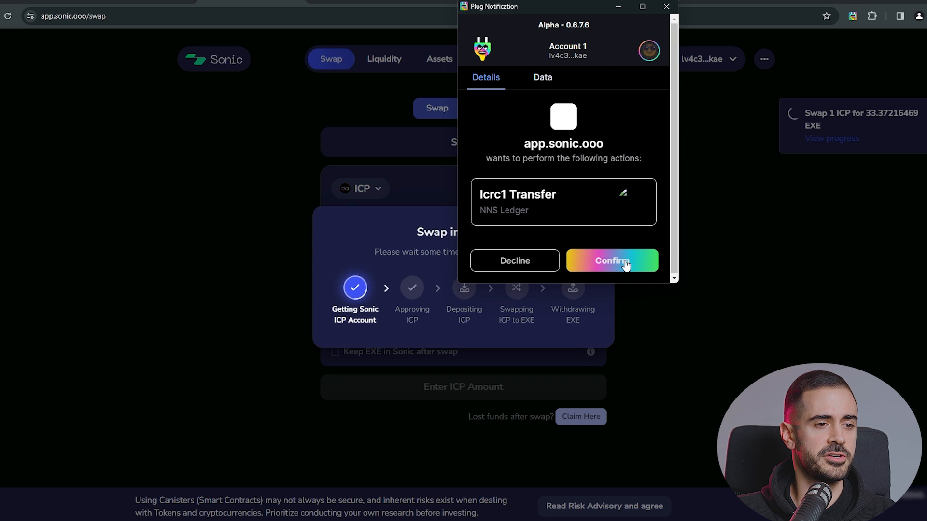
click(611, 260)
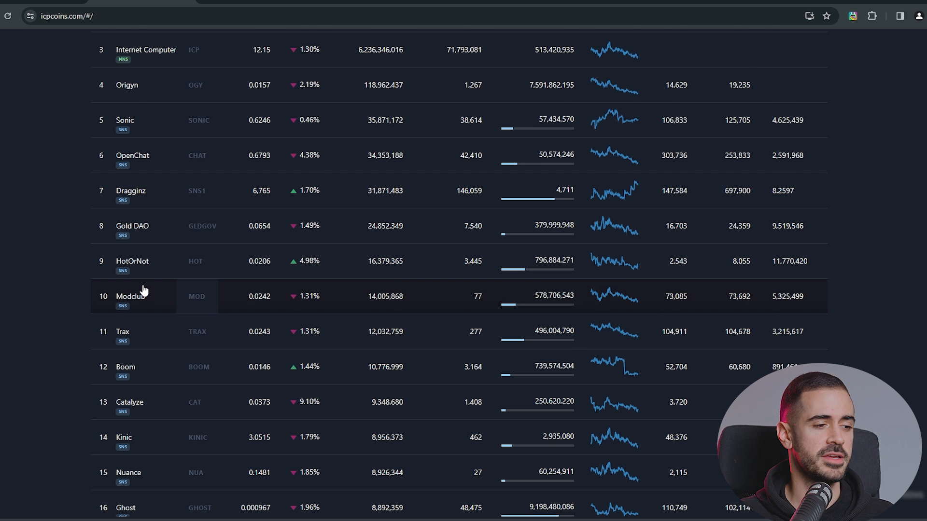
Return to the swap page and review a 1 ICP swap for about 12,366 GHOST
click(124, 507)
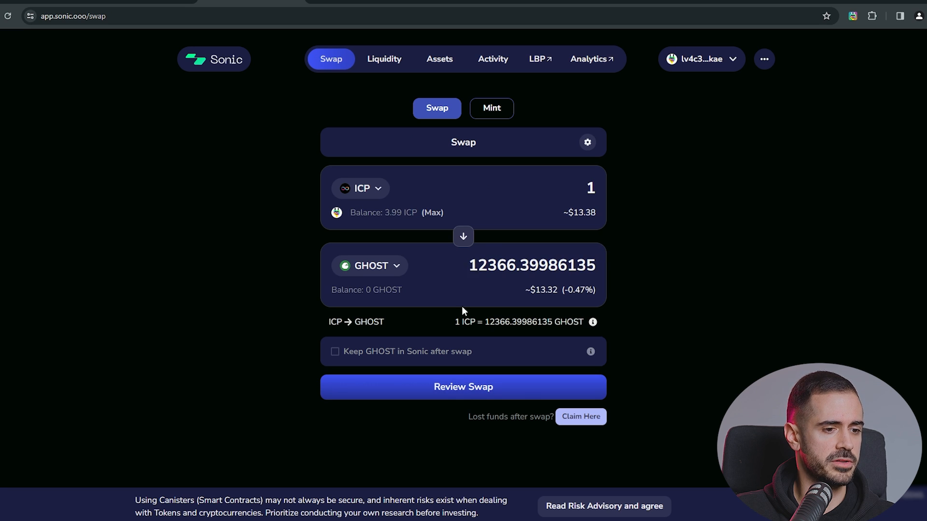
click(462, 386)
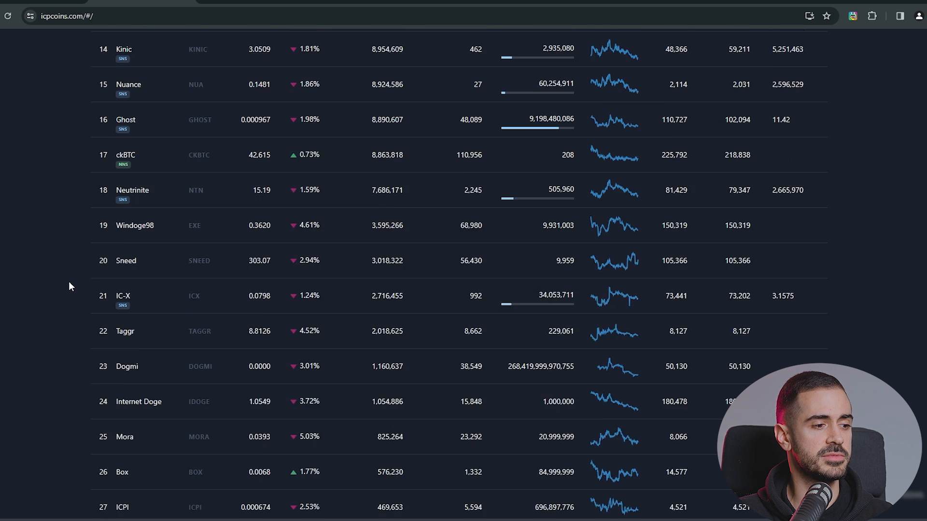
Open the Dogmi (DOGMI) token page with its price chart on ICPCoins
click(126, 367)
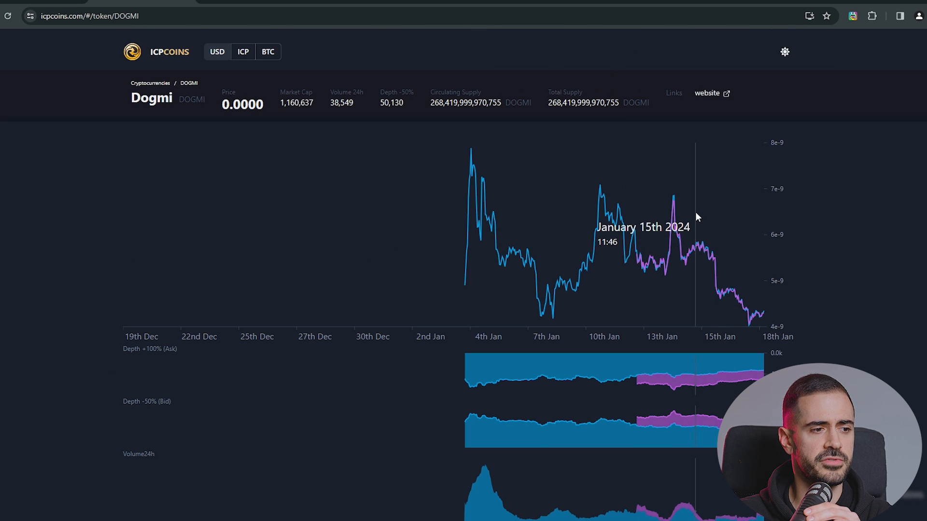
mouse_move(560, 291)
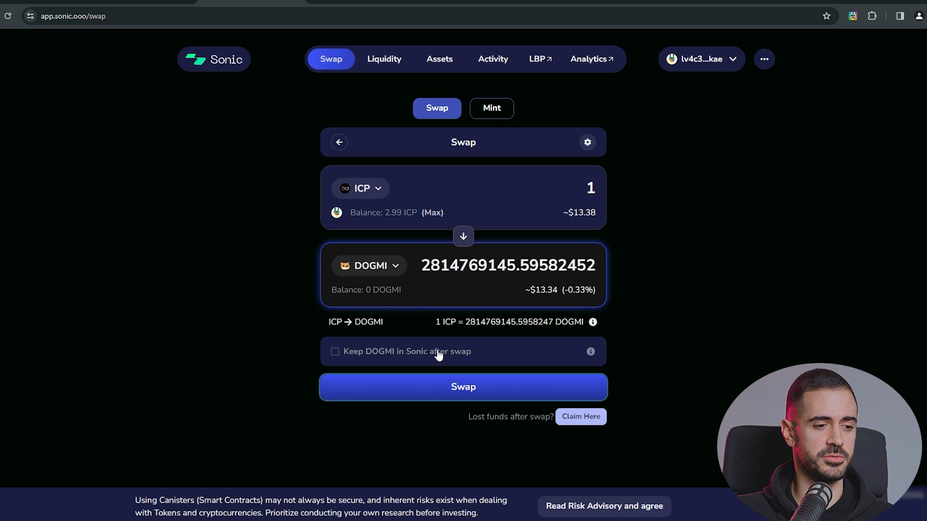
Swap 1 ICP for about 2.81 billion DOGMI, dismiss the progress window and reopen the token picker
click(463, 387)
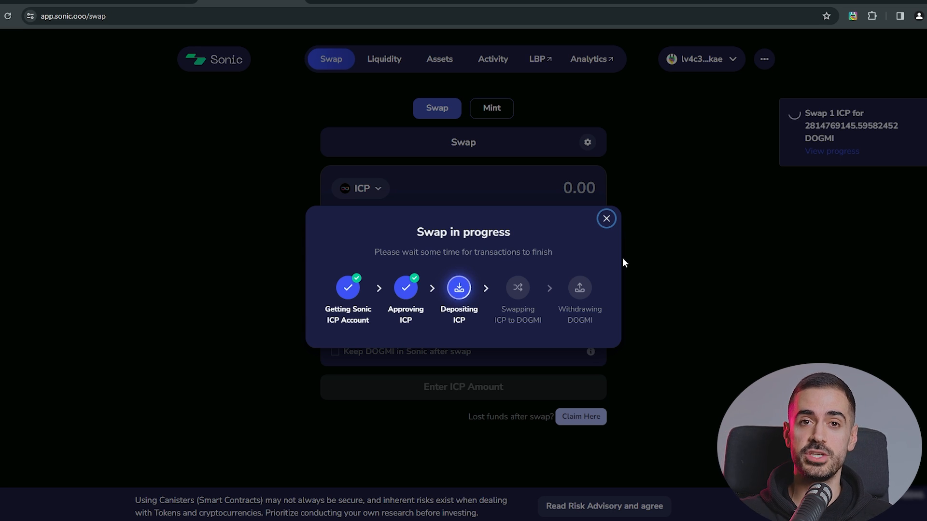
click(607, 218)
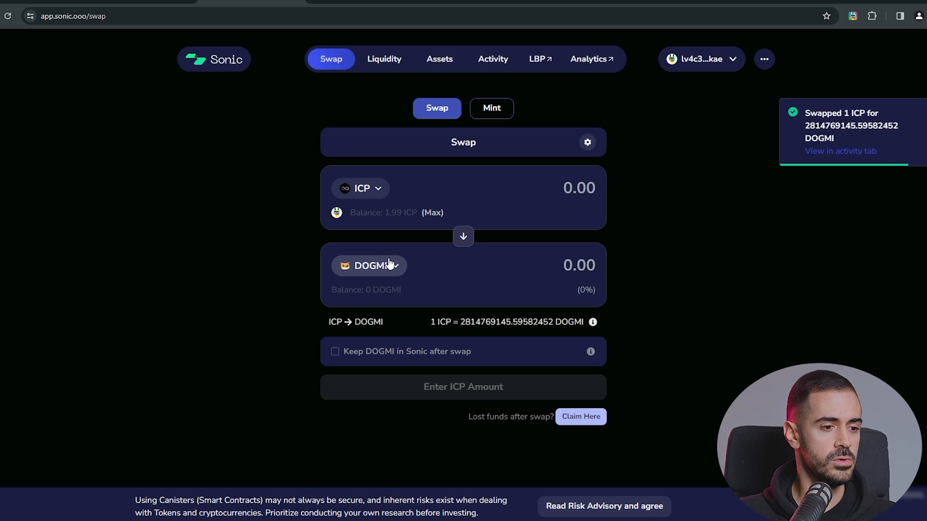
click(368, 265)
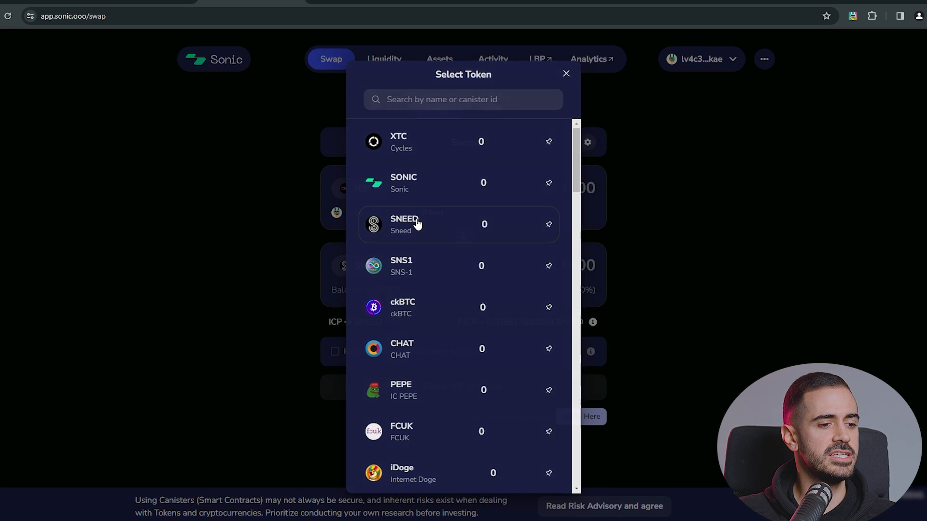
Choose SNEED, swap 1 ICP for about 0.0398 SNEED, confirm in Plug and dismiss the progress window
click(404, 224)
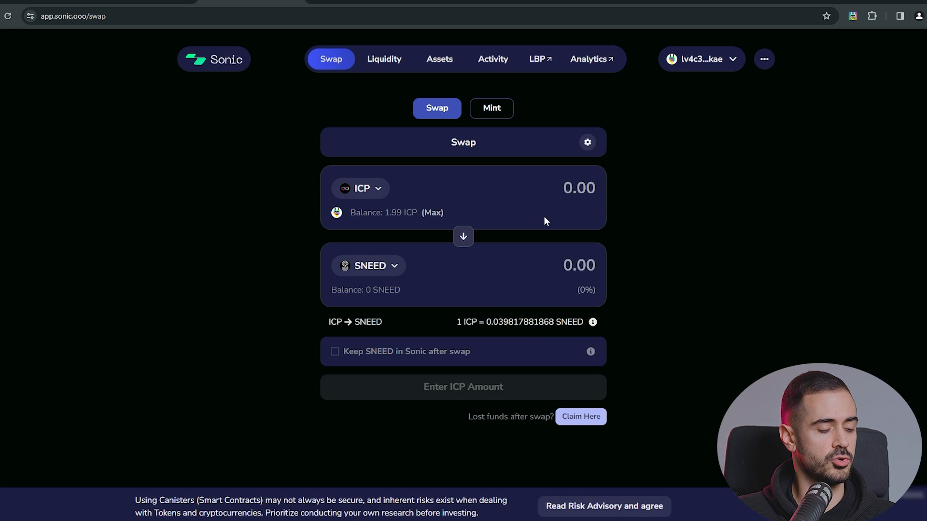
text(1)
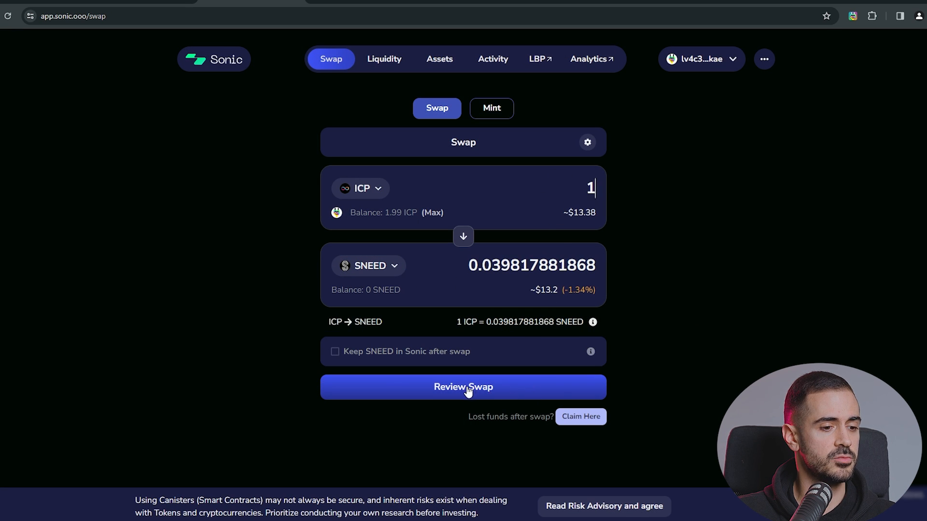
click(464, 387)
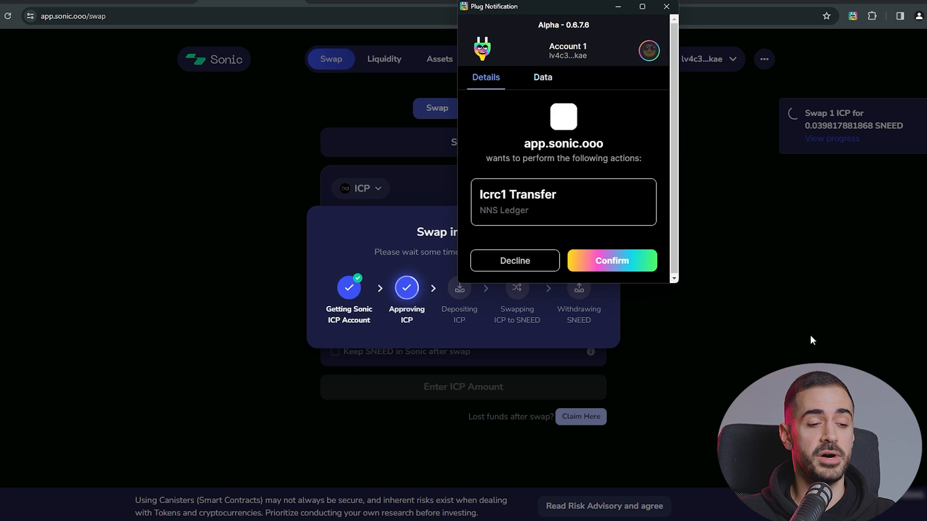
click(611, 260)
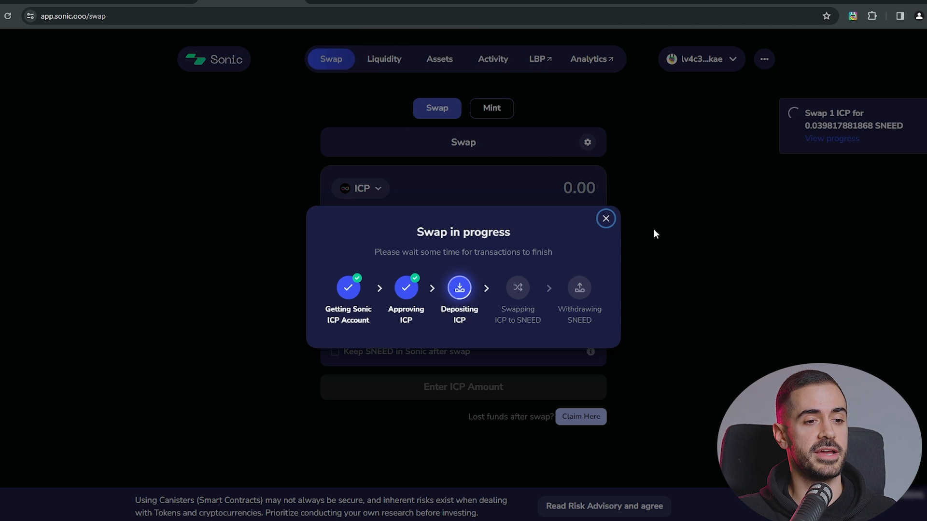
click(605, 218)
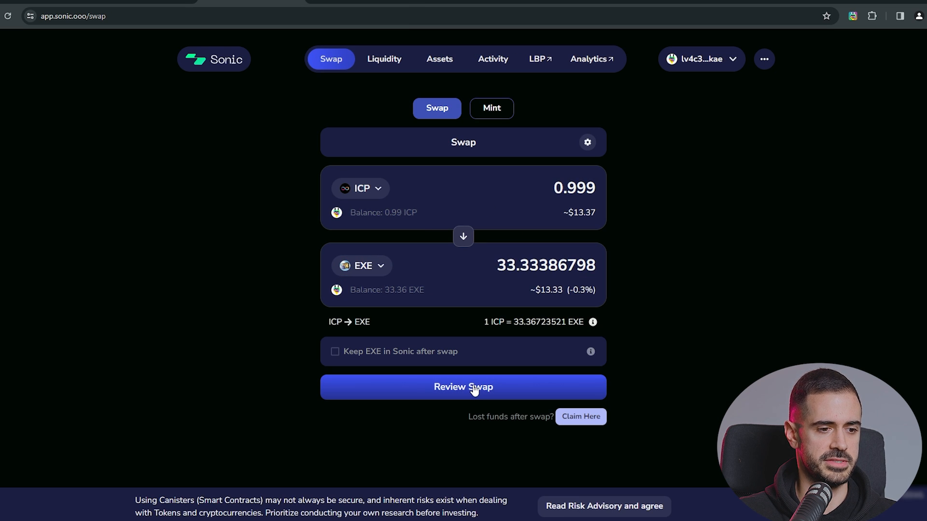
Swap the last 0.999 ICP for about 33.33 EXE, confirming twice in Plug
click(462, 387)
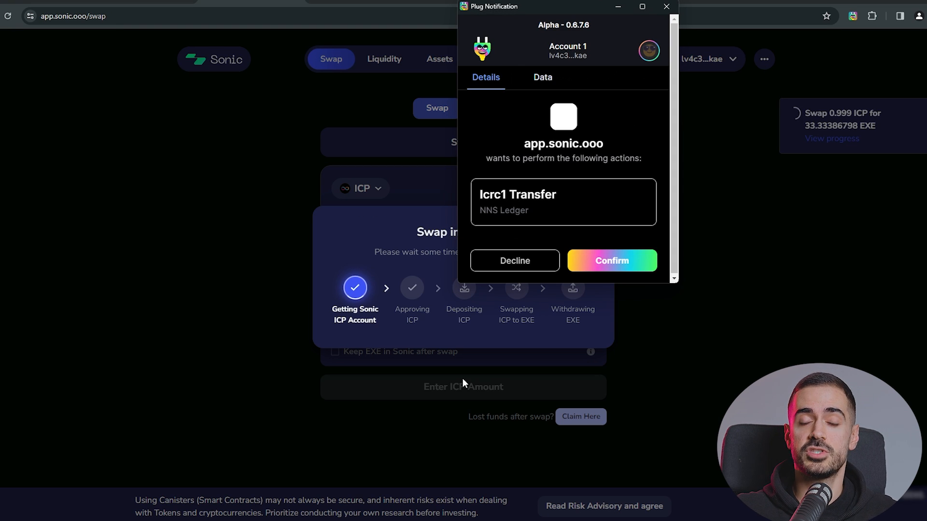
click(610, 261)
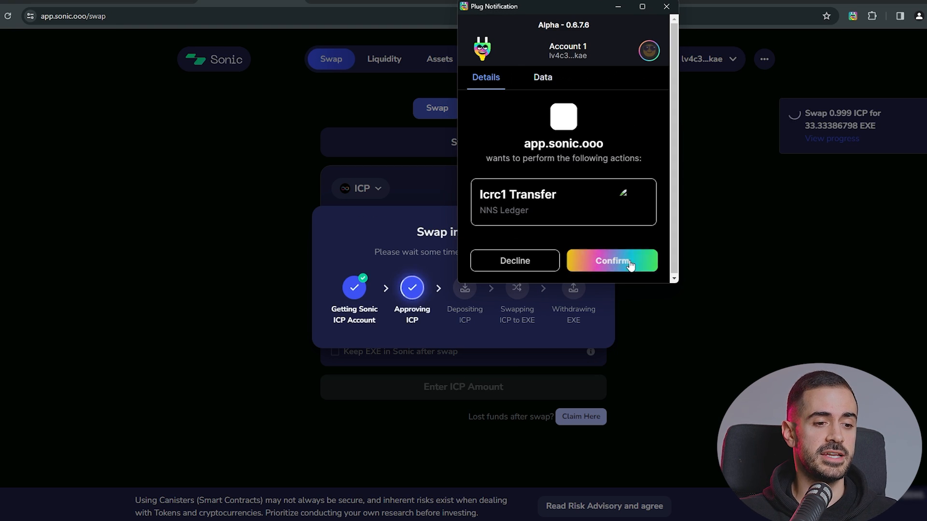
click(611, 261)
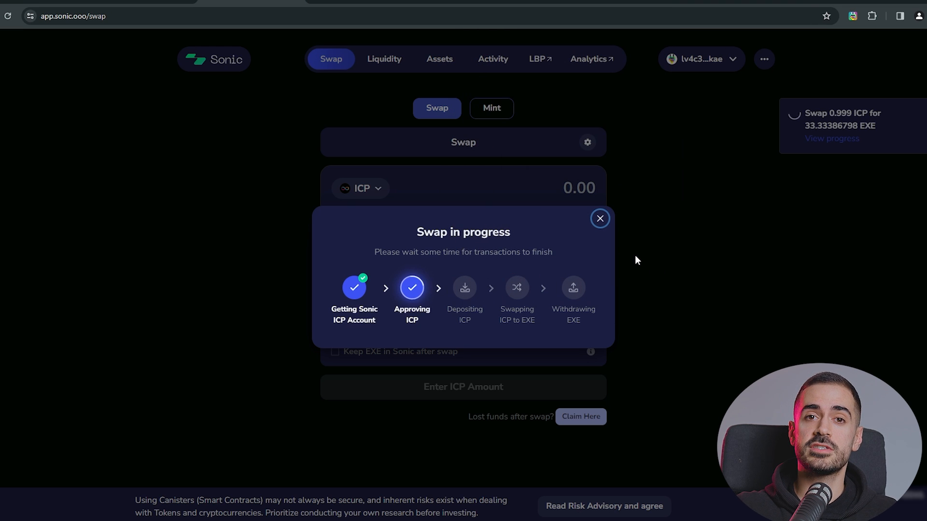